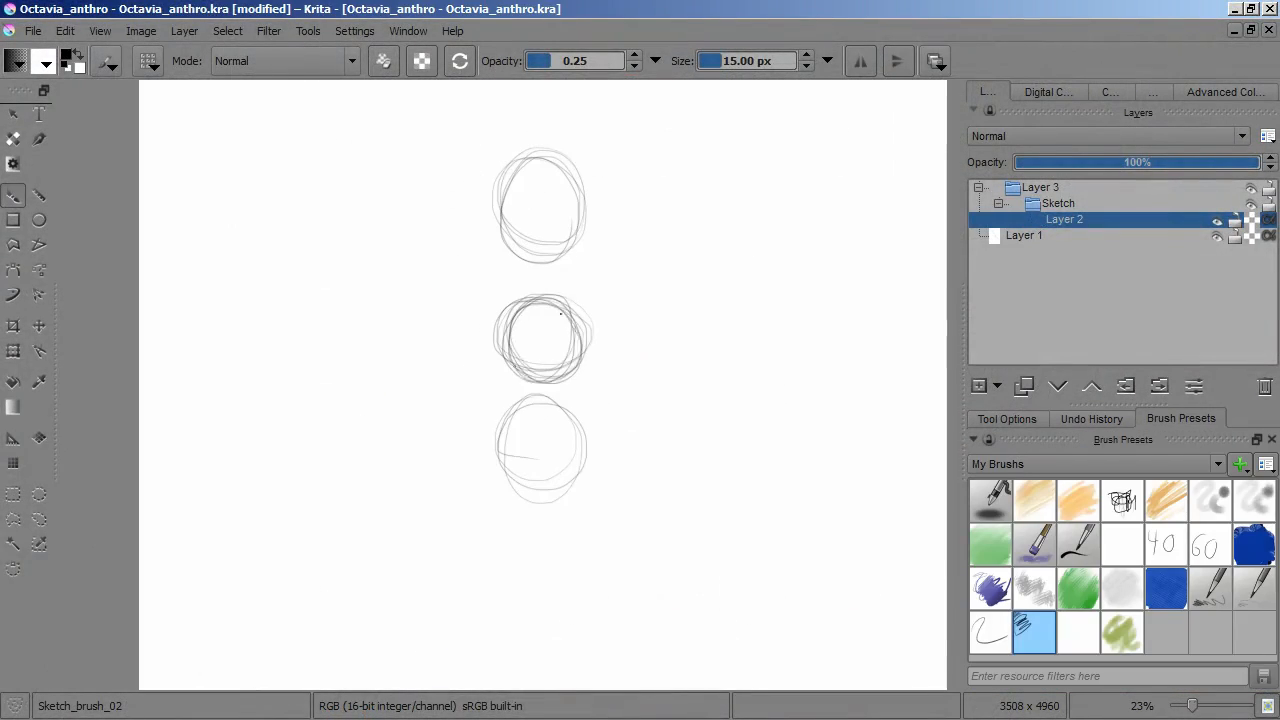
Add a new sketch layer for roughing in the leg shape.
click(14, 352)
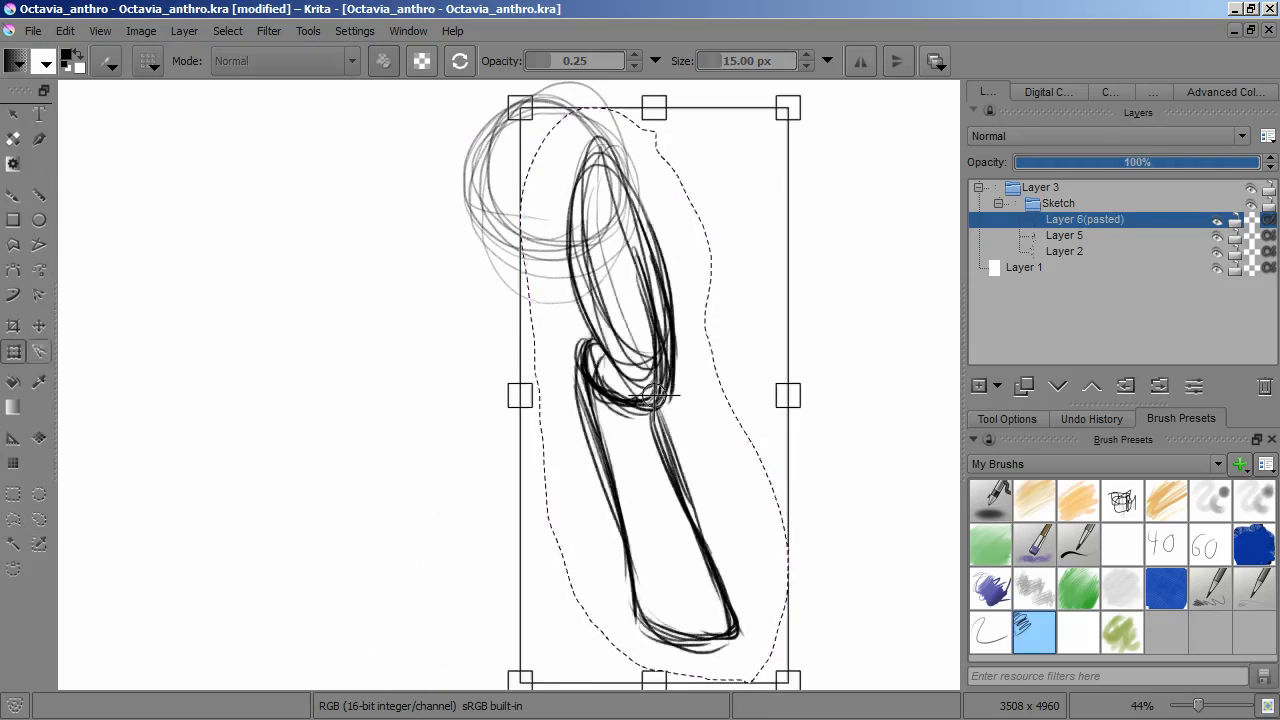
Transform the pasted leg into place and continue sketching the head, torso, hips and raised arm.
click(1008, 418)
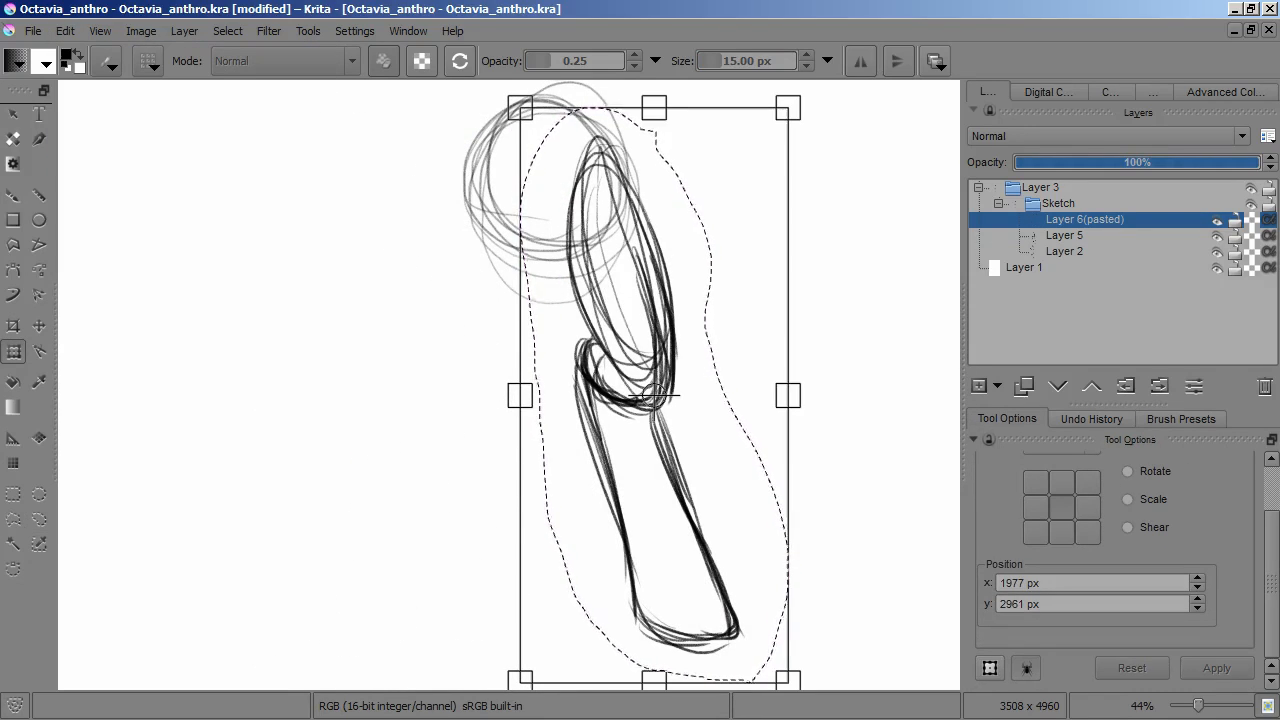
click(1128, 500)
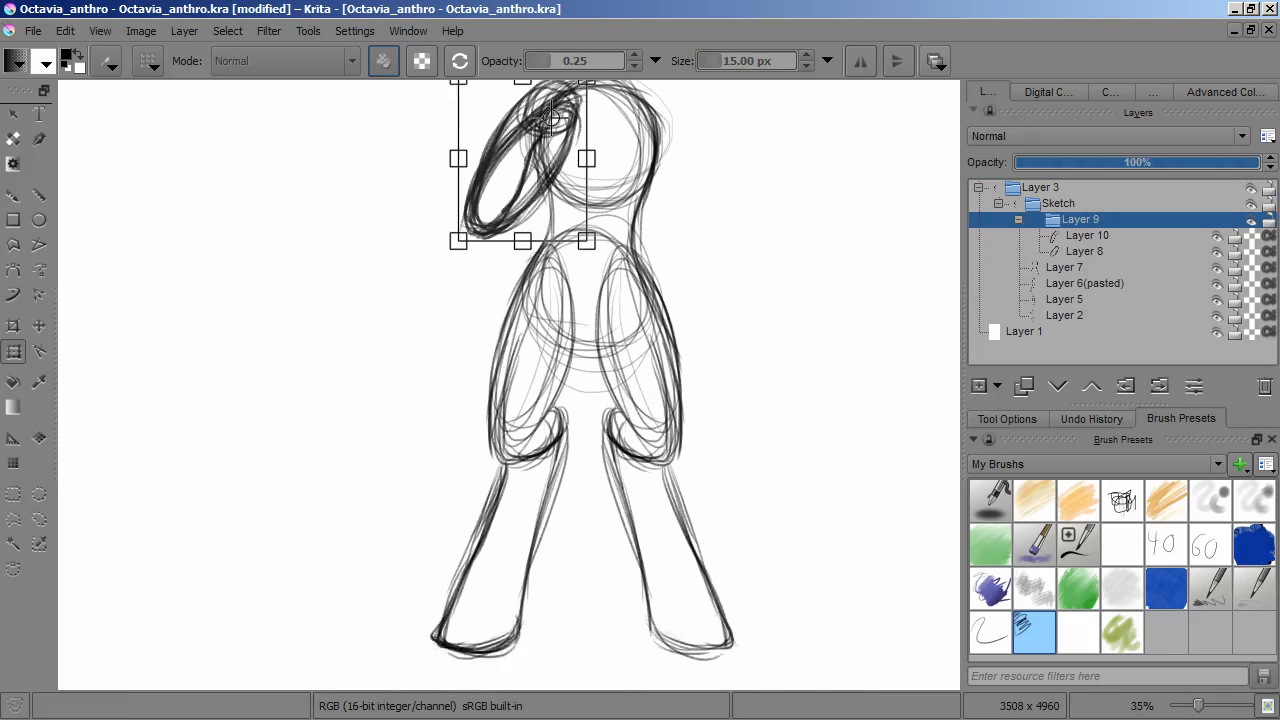
scroll(down, 3)
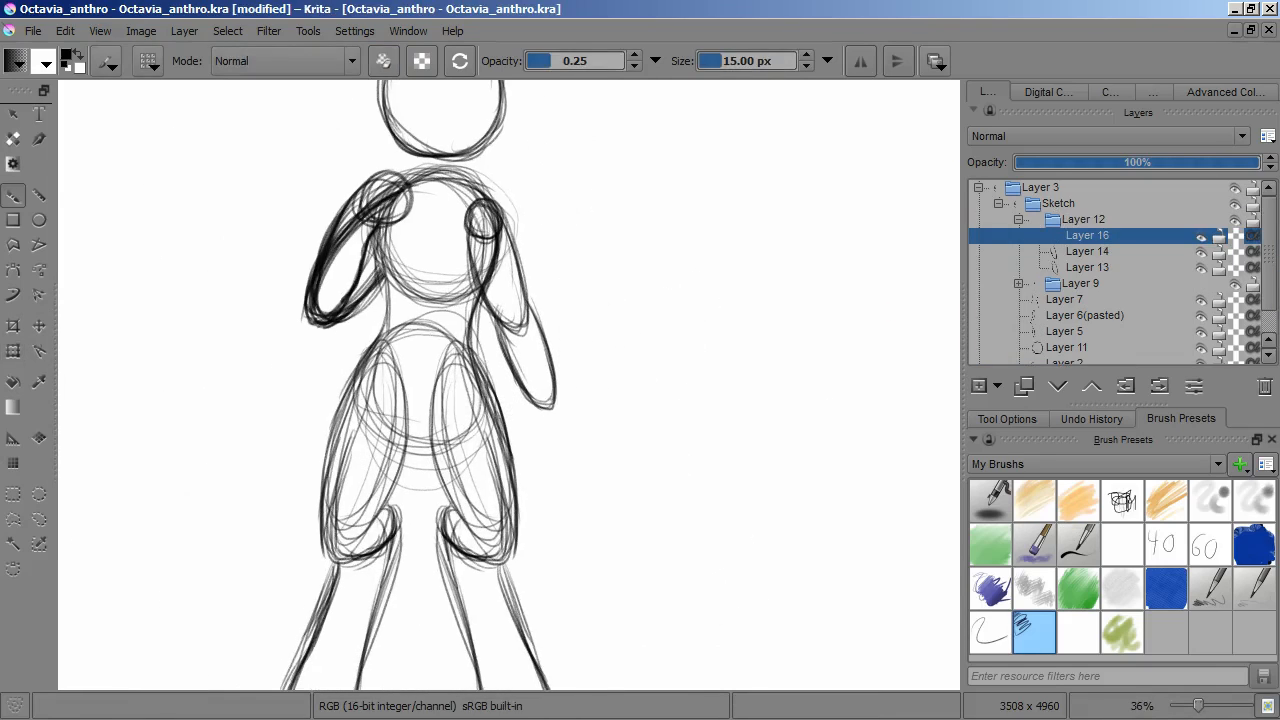
Zoom to the hand, position the finger shapes and stroke in the fingers and palm outline.
scroll(up, 3)
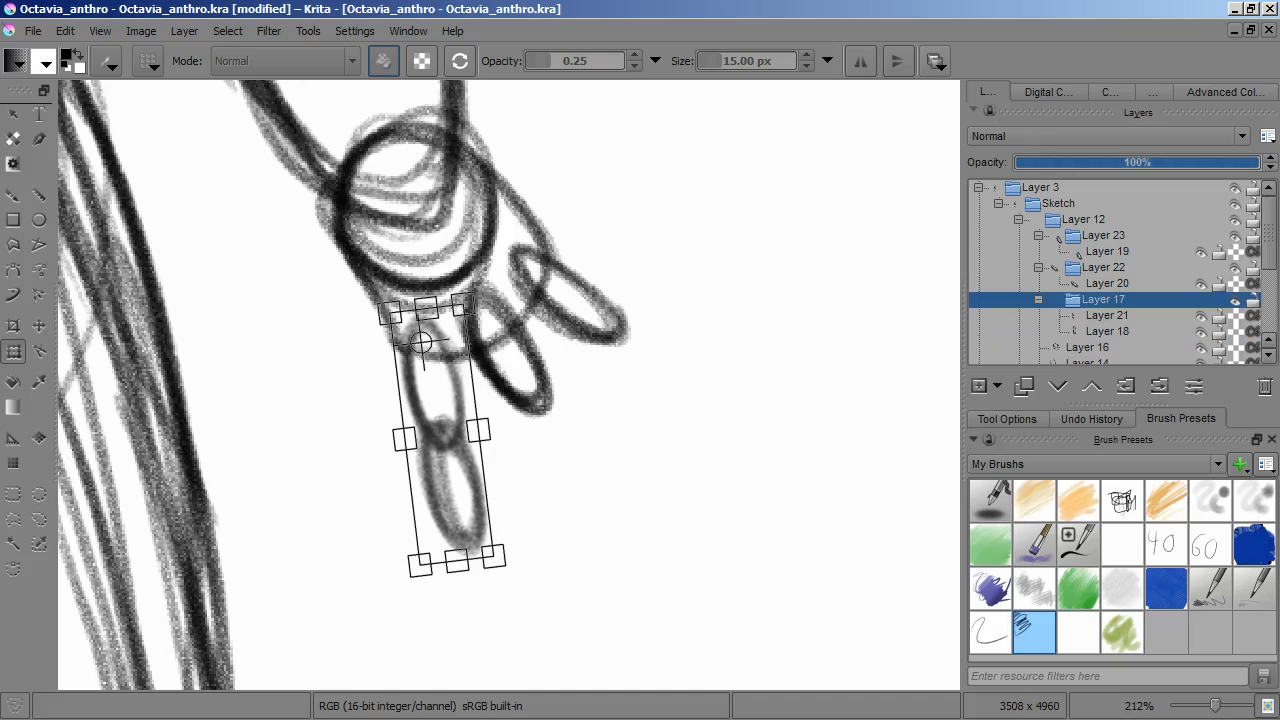
click(1106, 284)
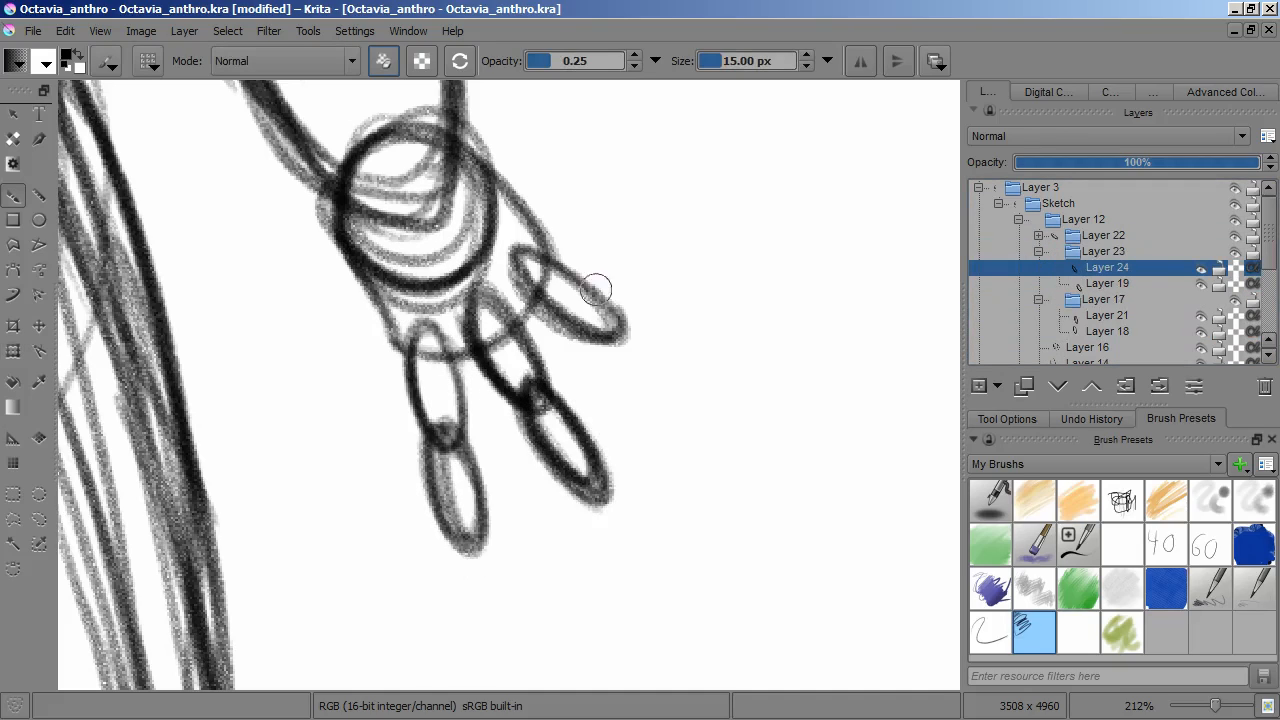
mouse_move(692, 360)
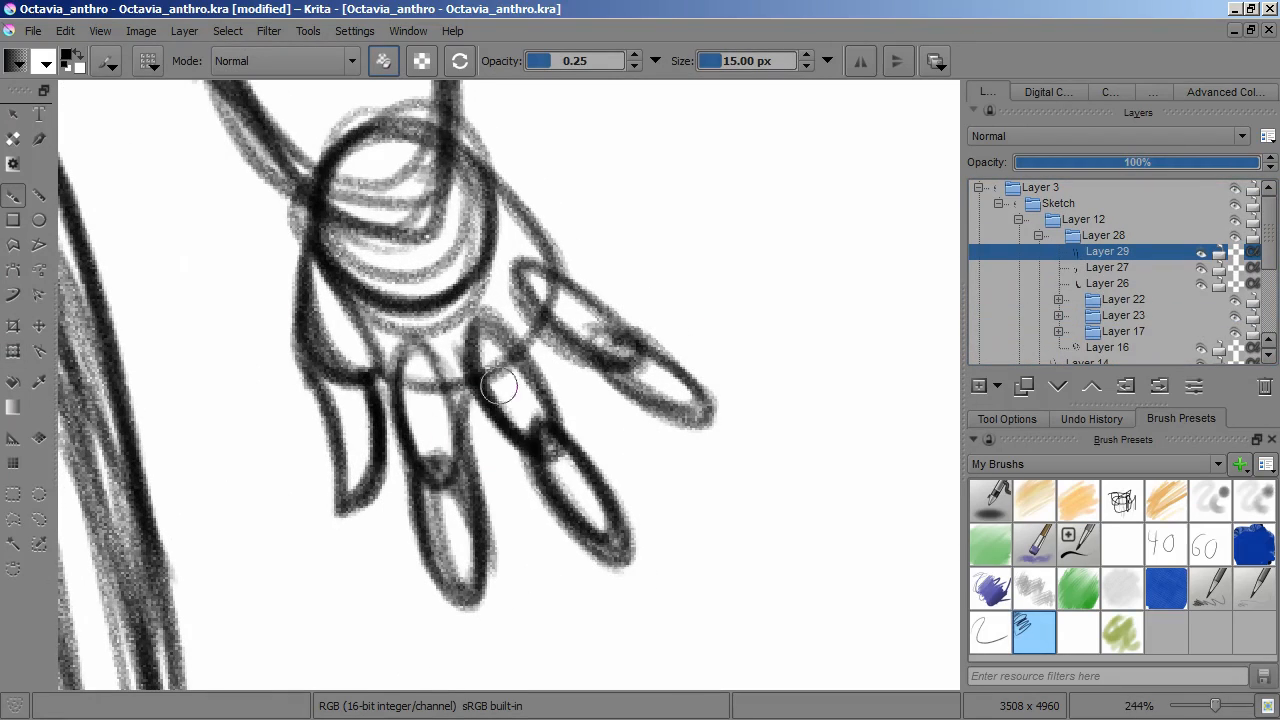
drag(500, 384, 500, 430)
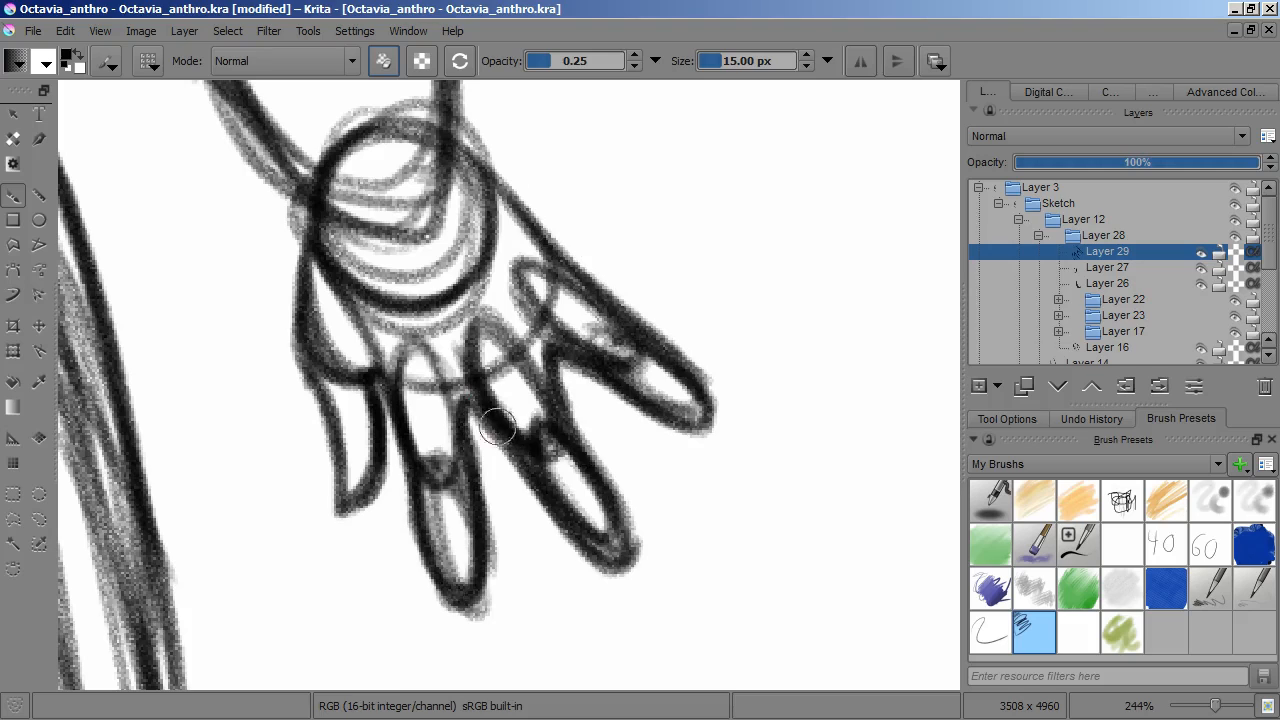
scroll(down, 3)
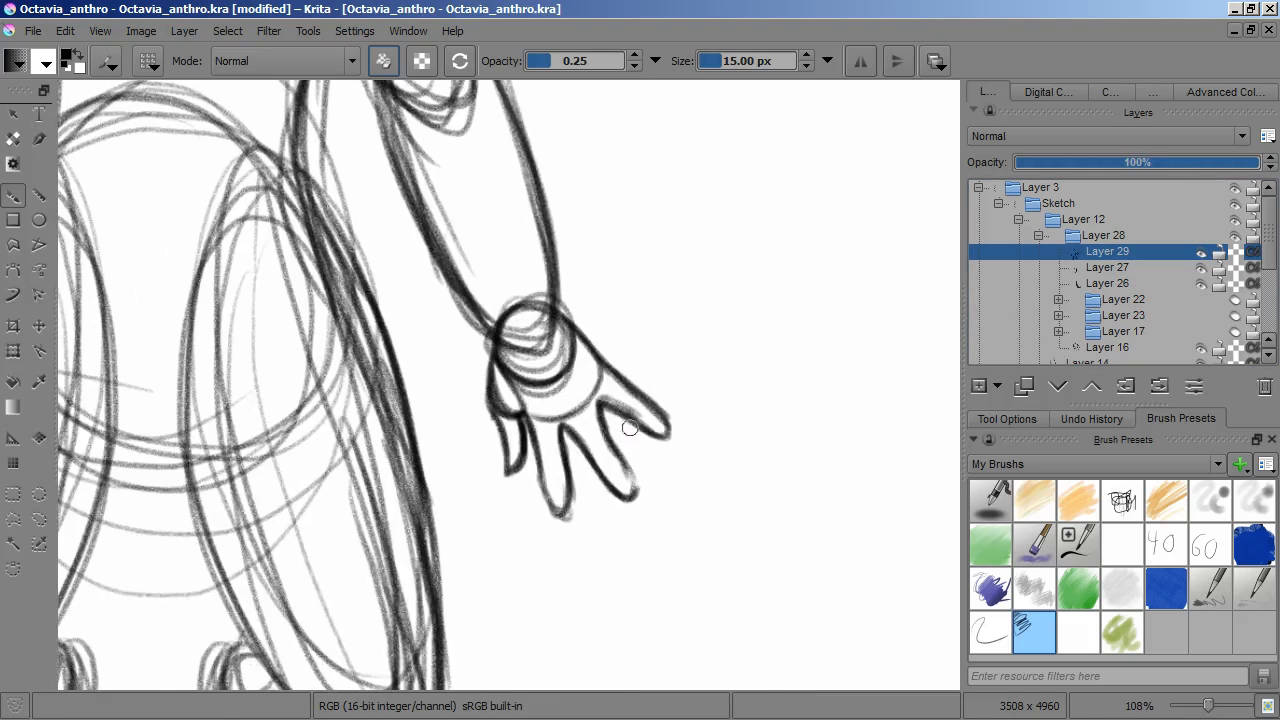
Select Layer 6 (pasted) and transform the legs to fit the figure's size and placement.
click(1100, 236)
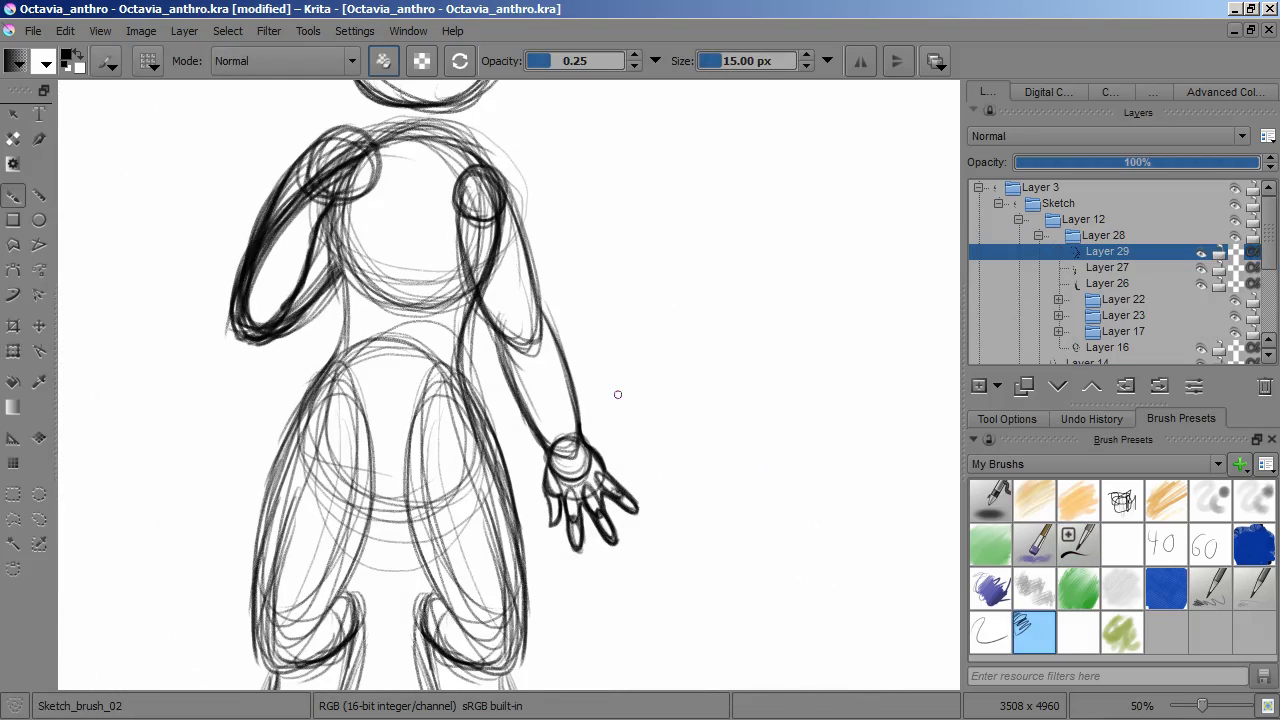
click(1084, 218)
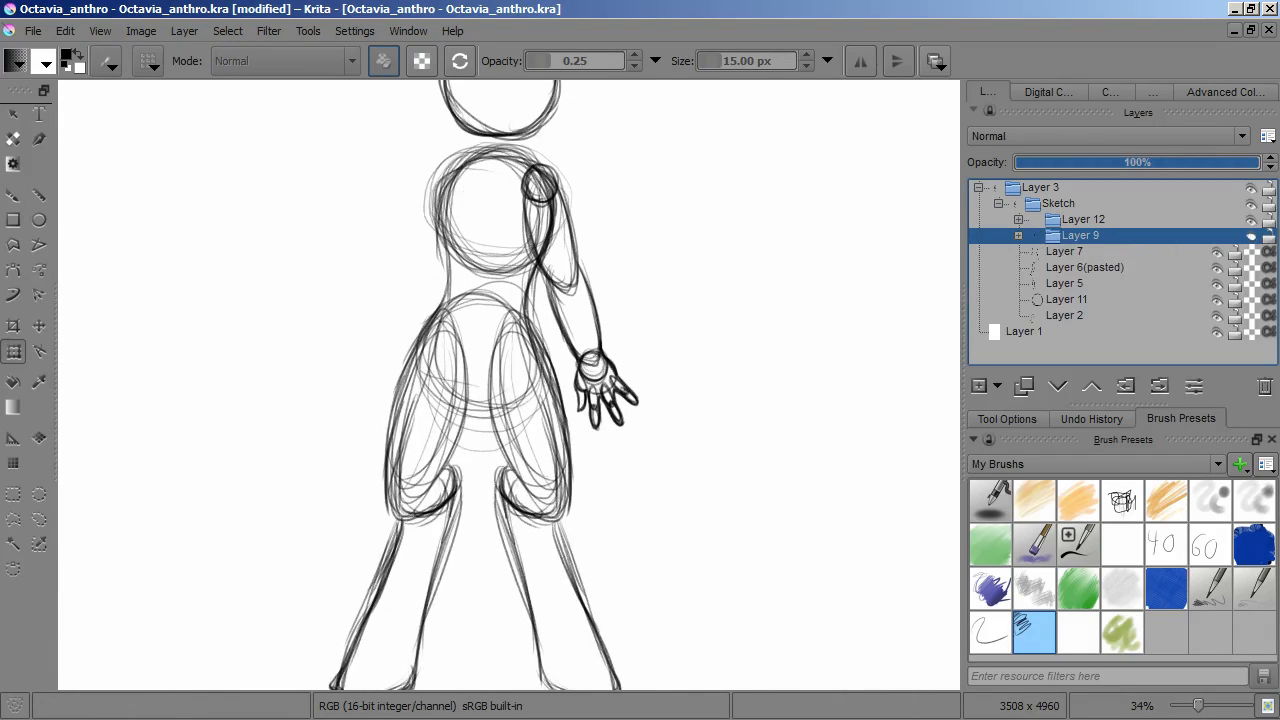
click(1084, 268)
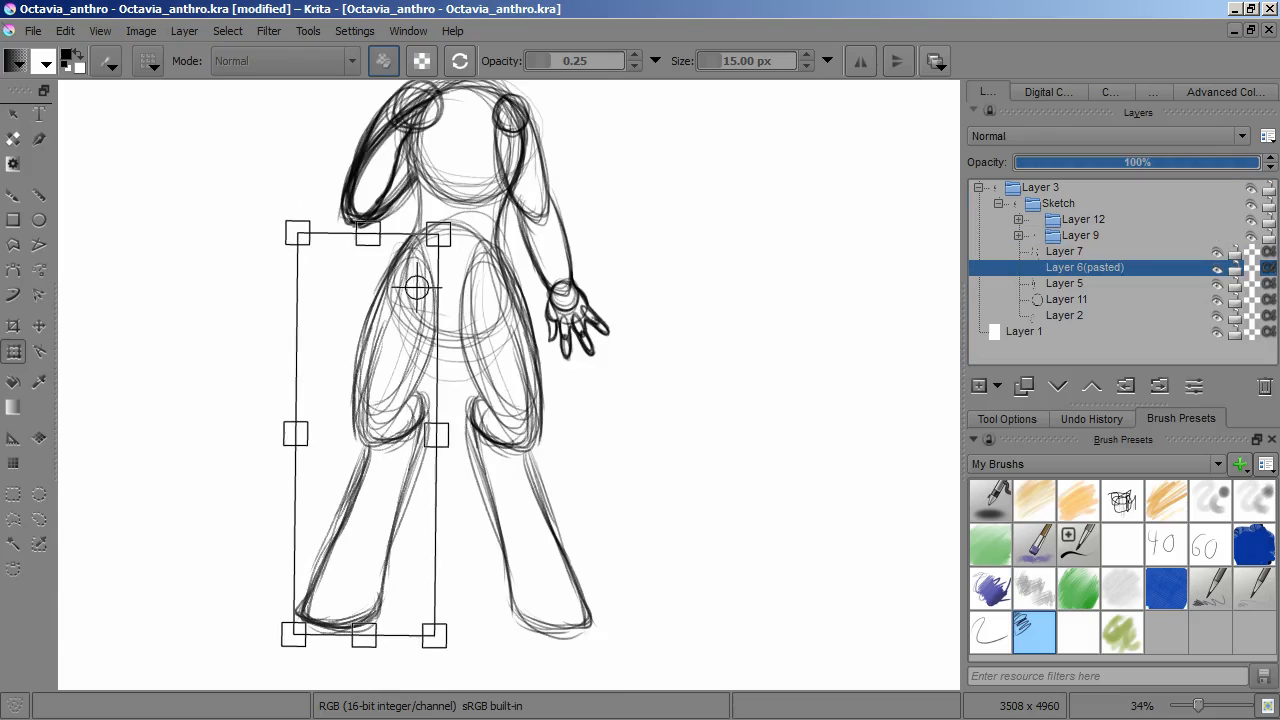
click(1066, 300)
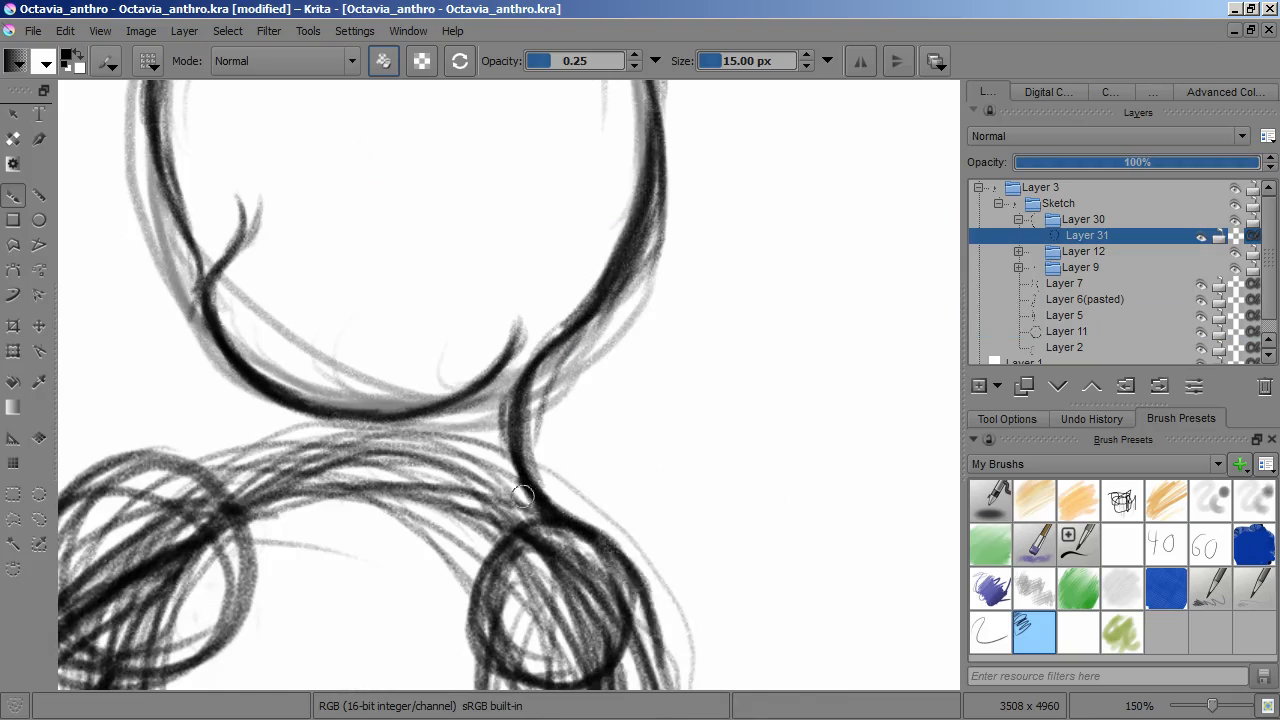
Transform the cheek line, redraw the face curve and pick the inking brush for the bolder eye.
scroll(down, 3)
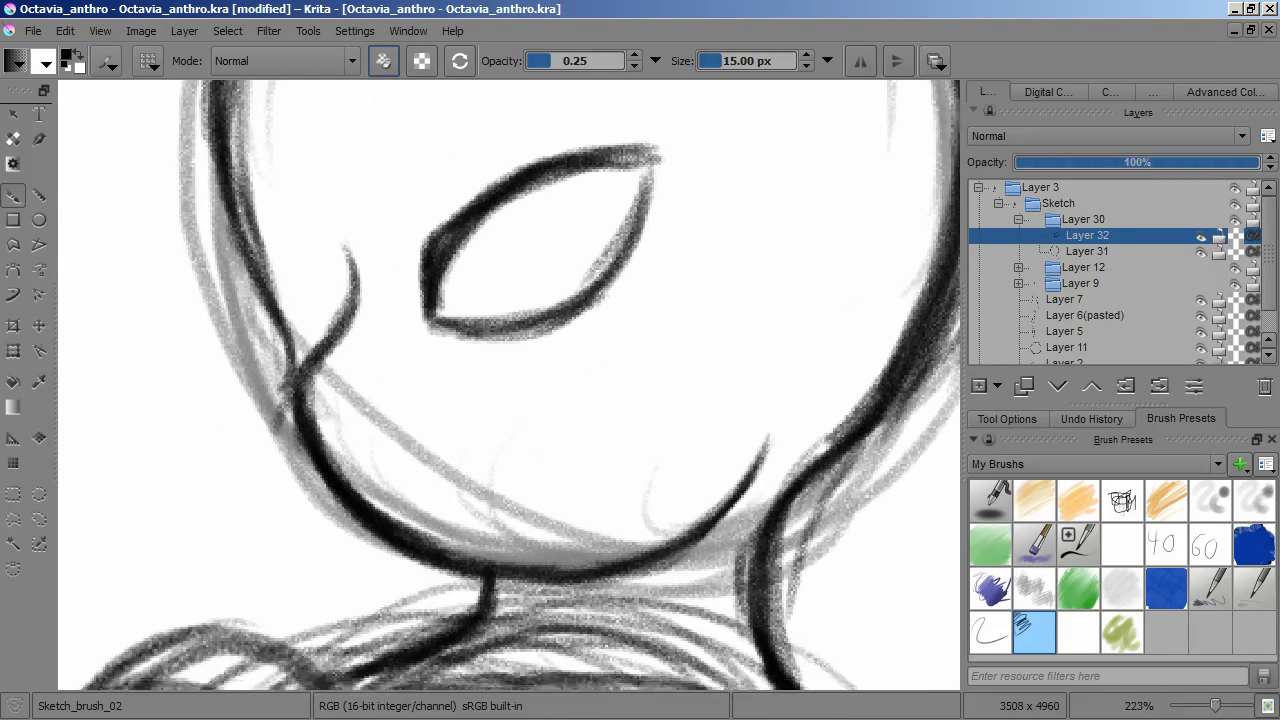
click(1088, 252)
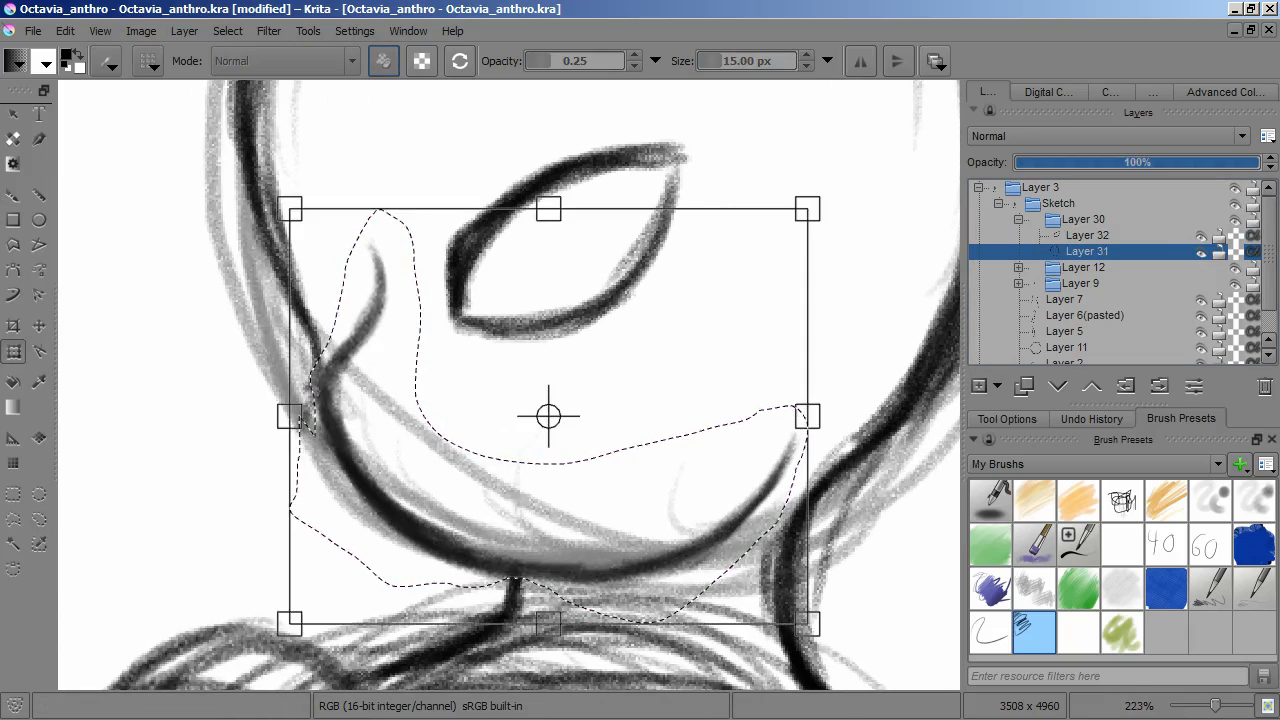
scroll(down, 3)
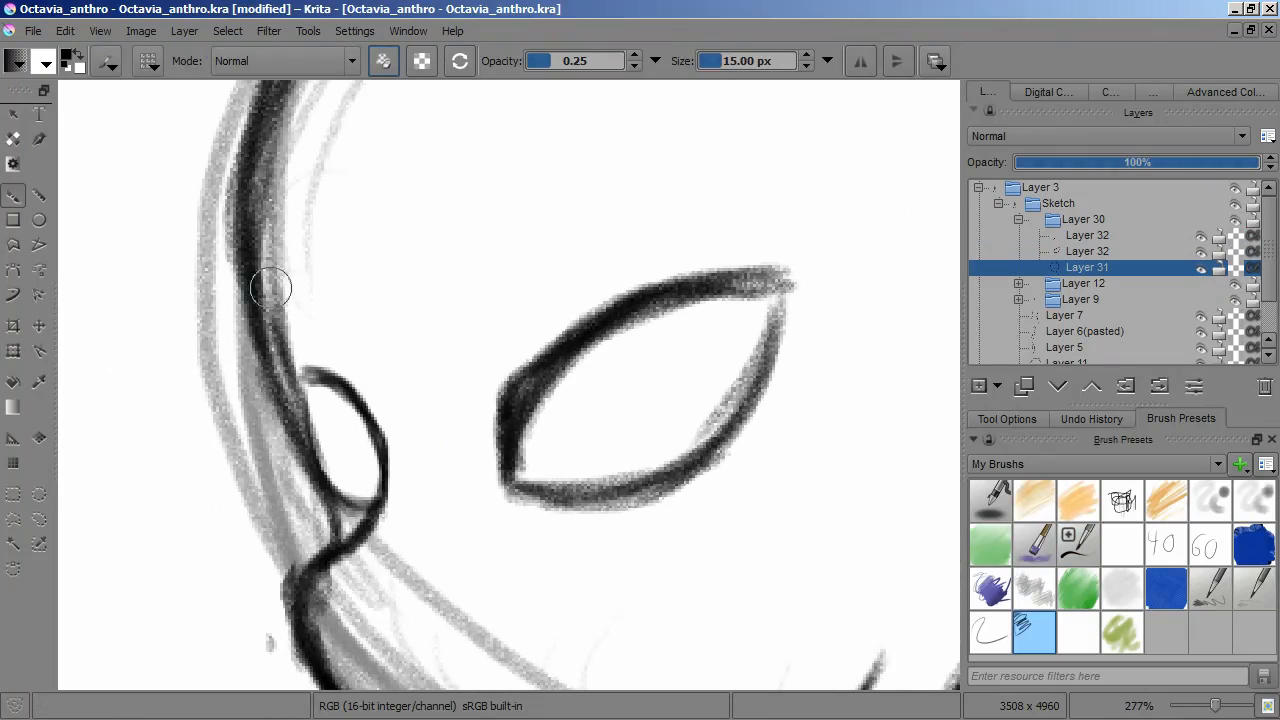
drag(270, 288, 292, 414)
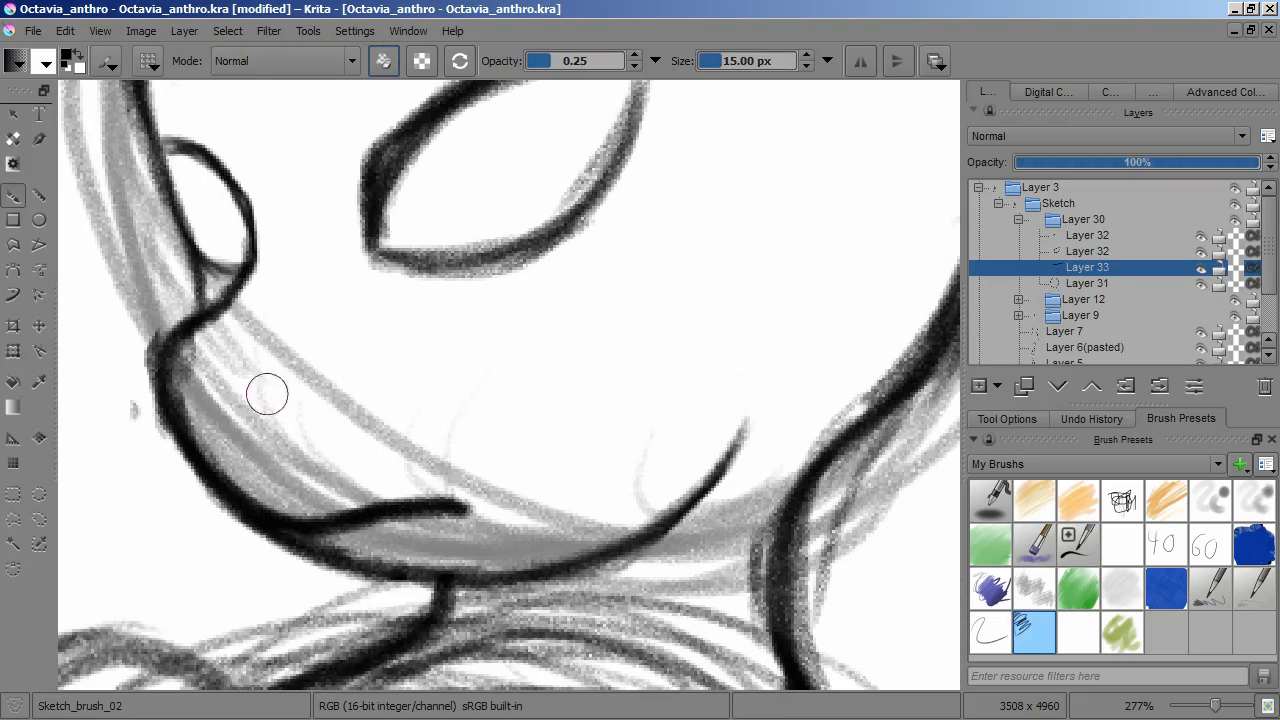
click(1088, 236)
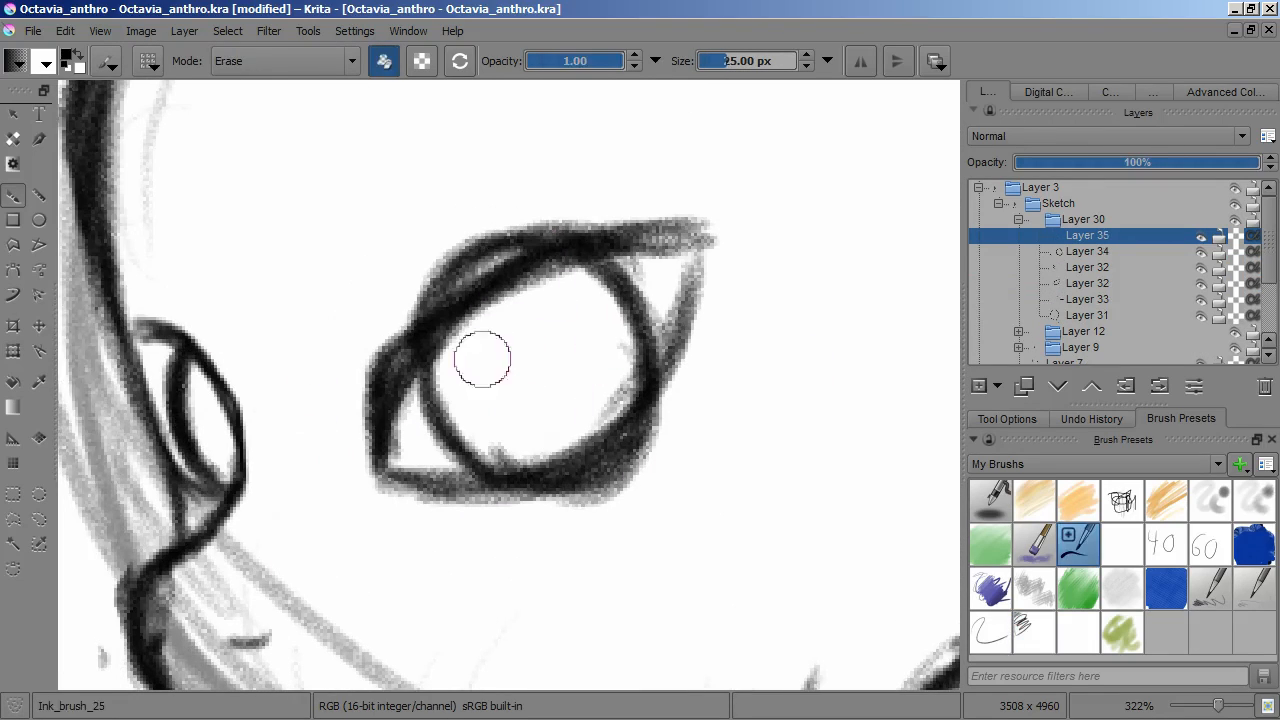
Add layers under Layer 39 and sketch the ear, lashes, pupil and muzzle with Sketch_brush_02.
click(1034, 632)
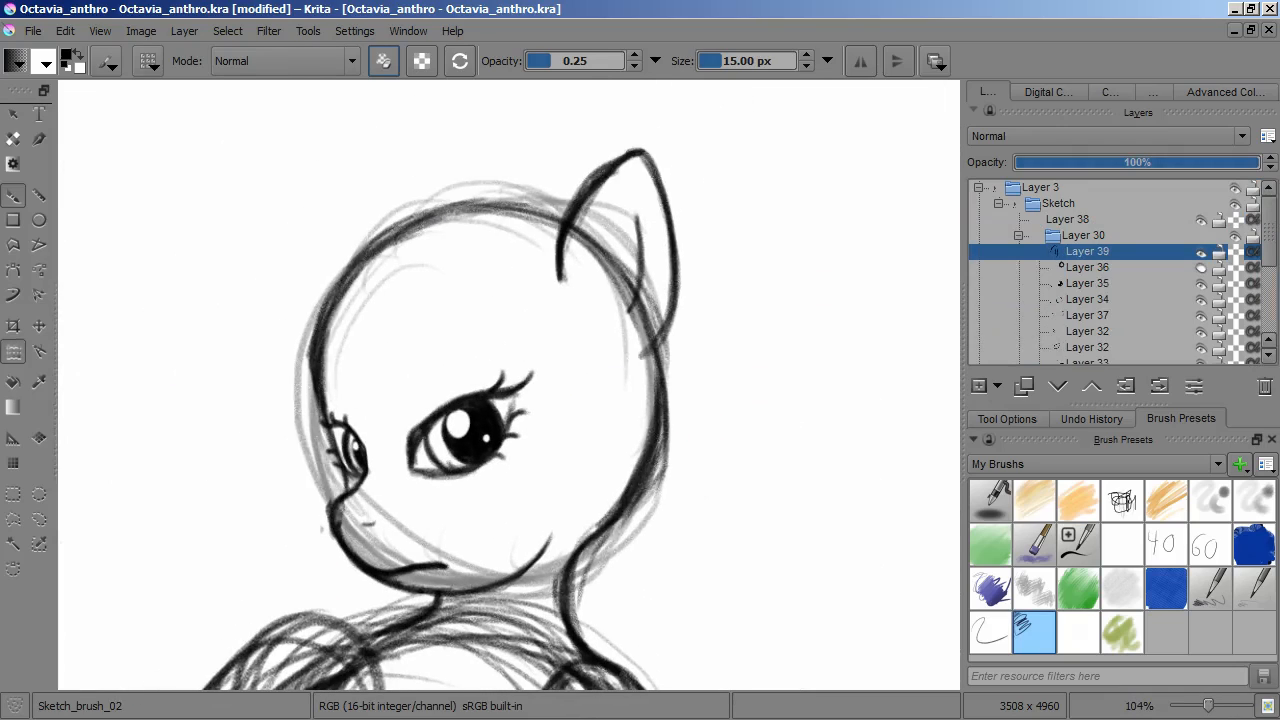
click(1066, 218)
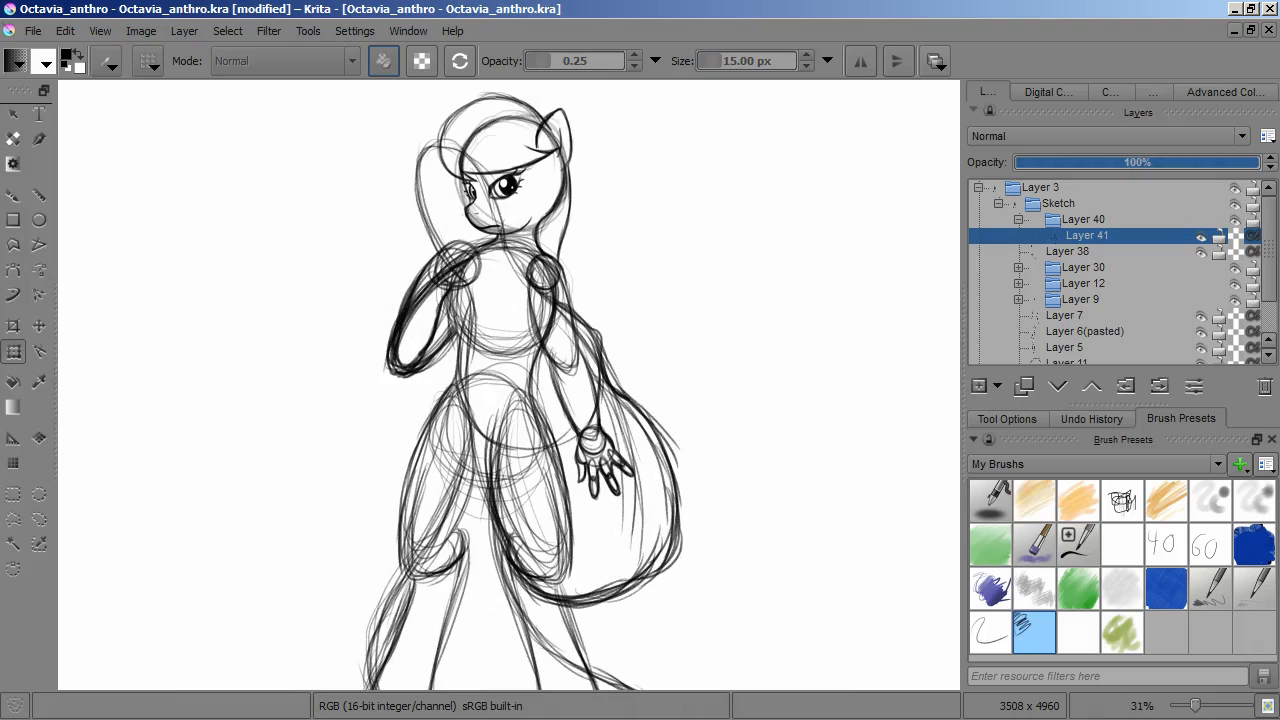
Add Layer 43 above the faded sketch and pick the ink brush for the collar.
click(1068, 252)
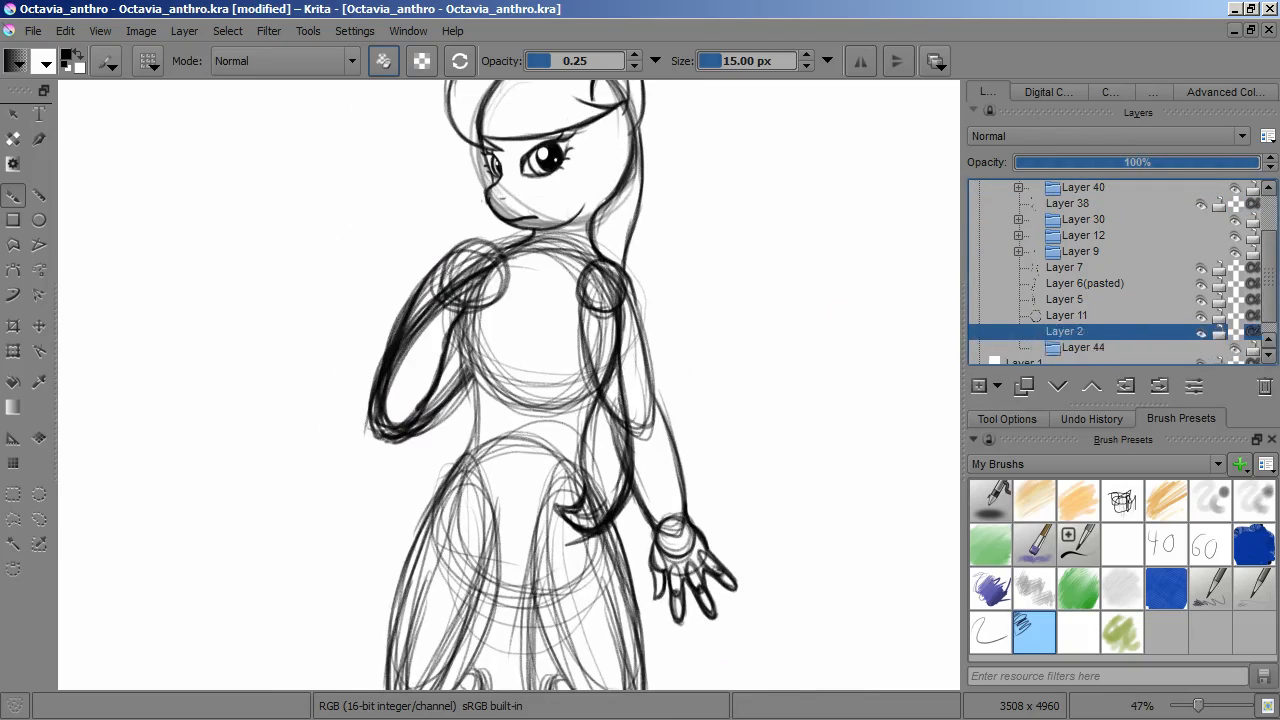
click(1084, 236)
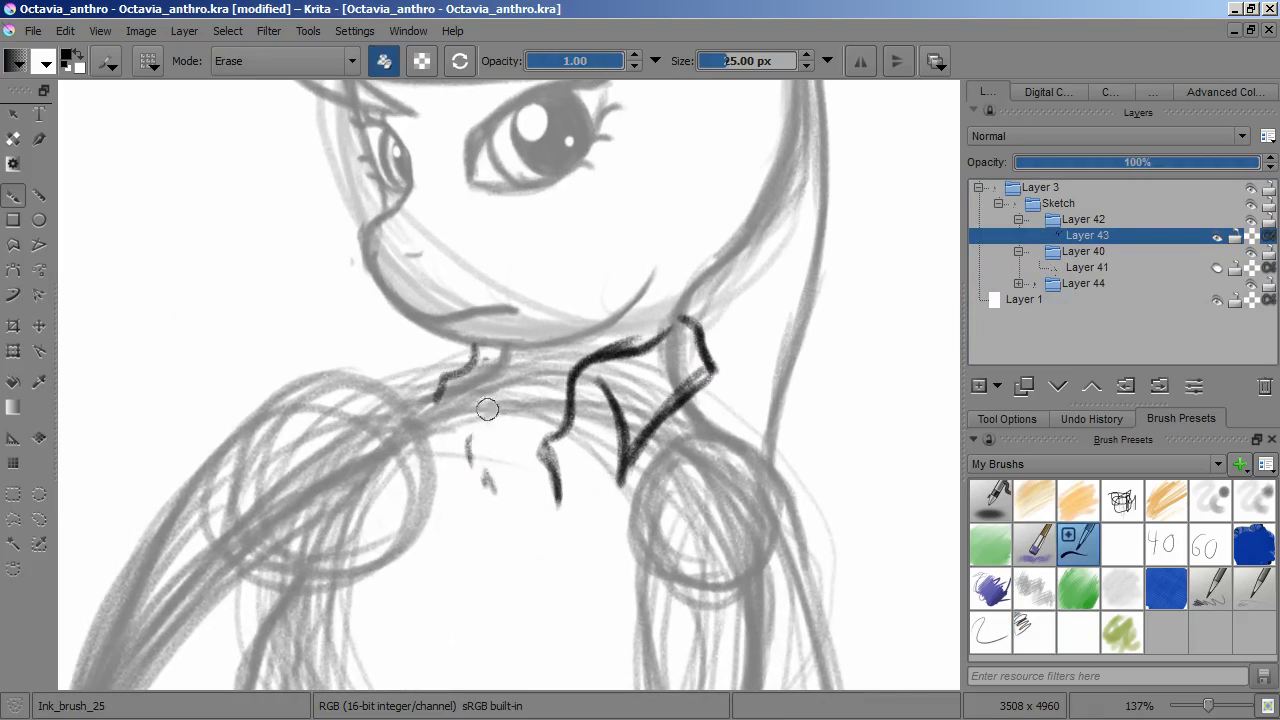
Ink the collar, front center line, jacket sides and hem on Layer 43, erasing stray strokes.
click(1036, 632)
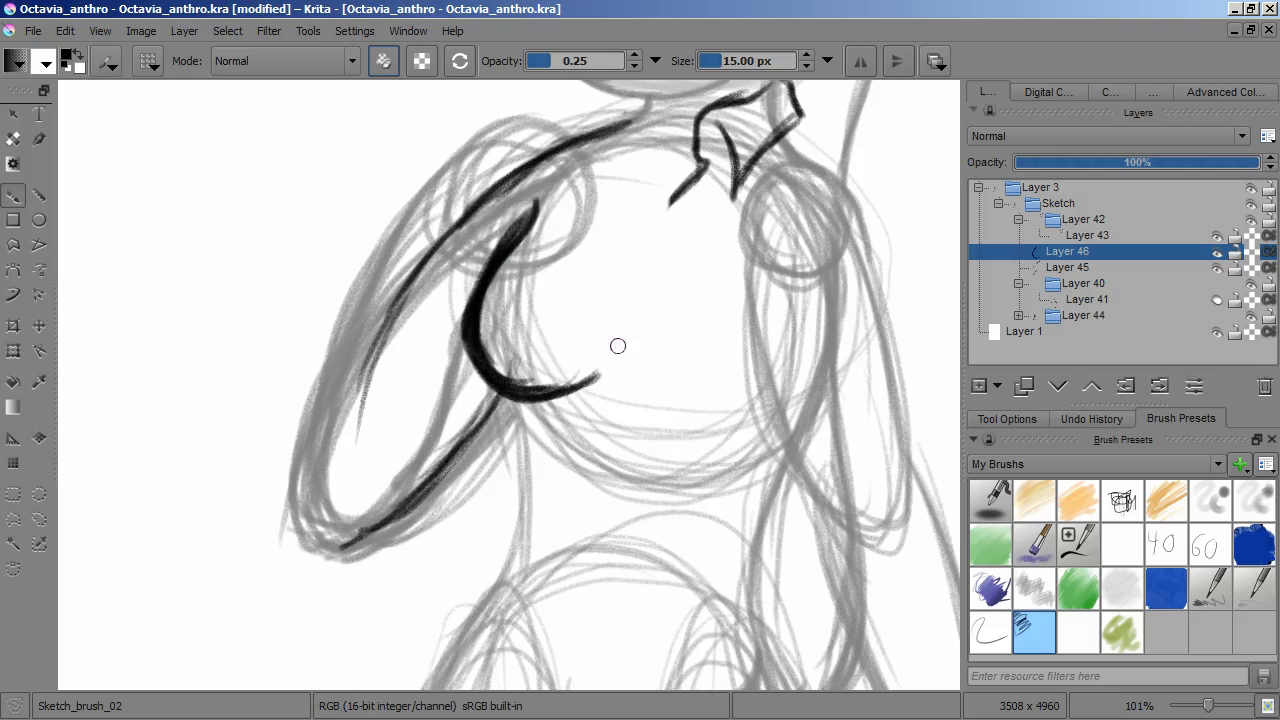
drag(620, 340, 600, 396)
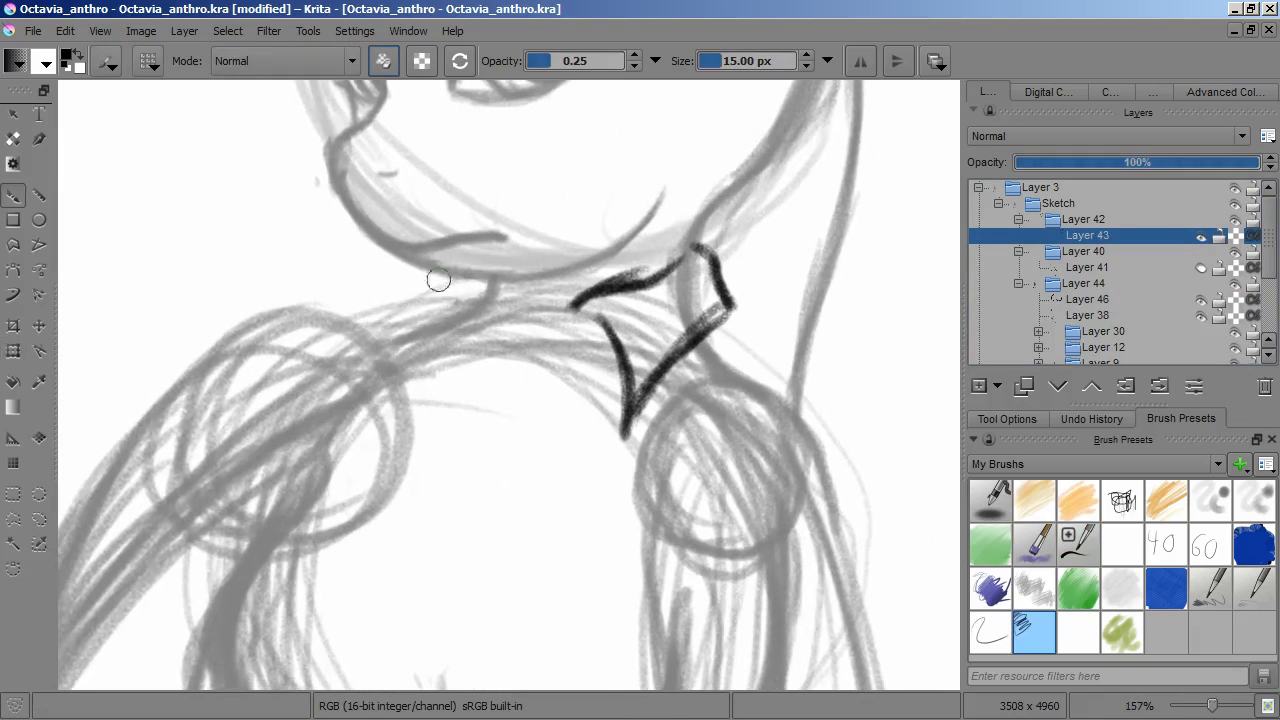
drag(440, 280, 500, 480)
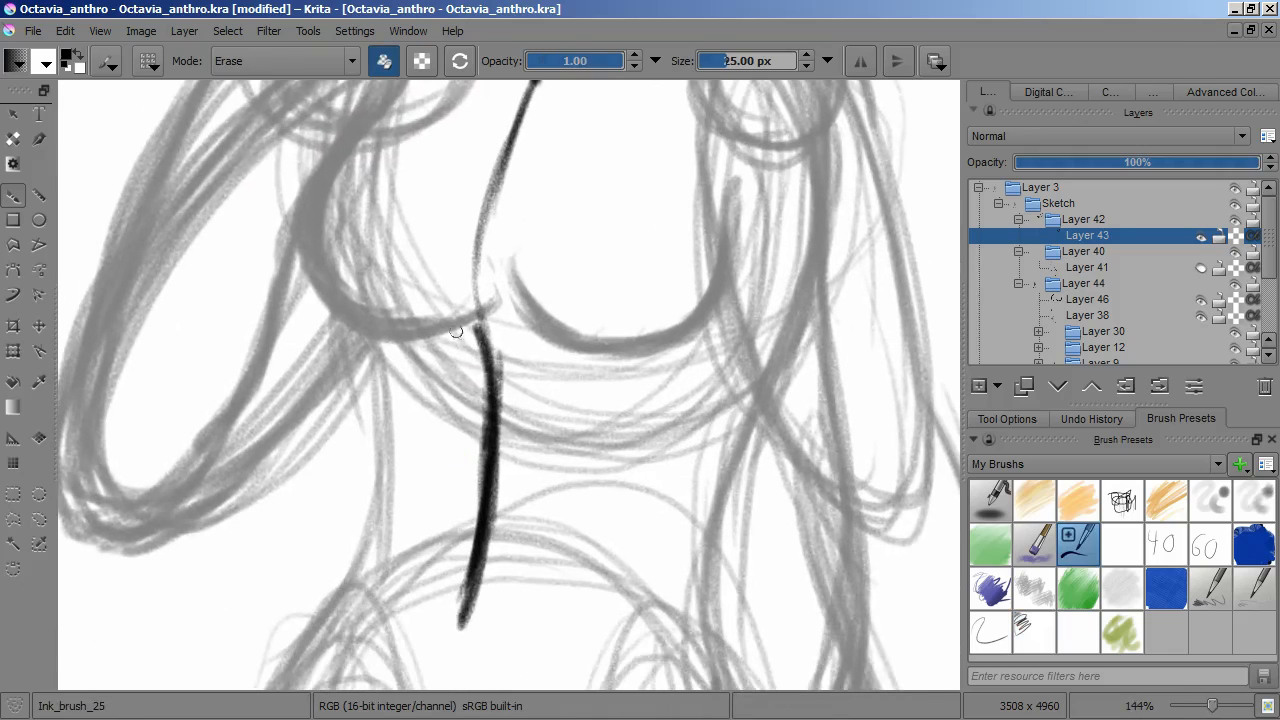
click(1036, 632)
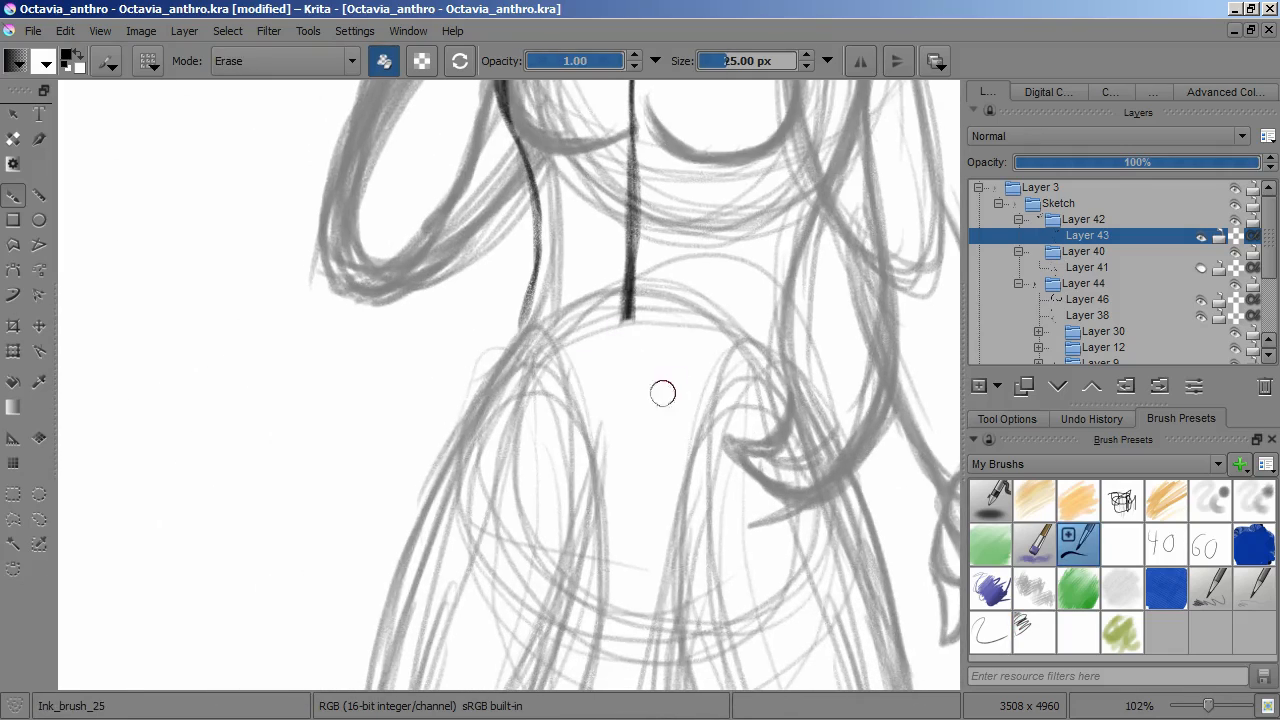
click(1036, 632)
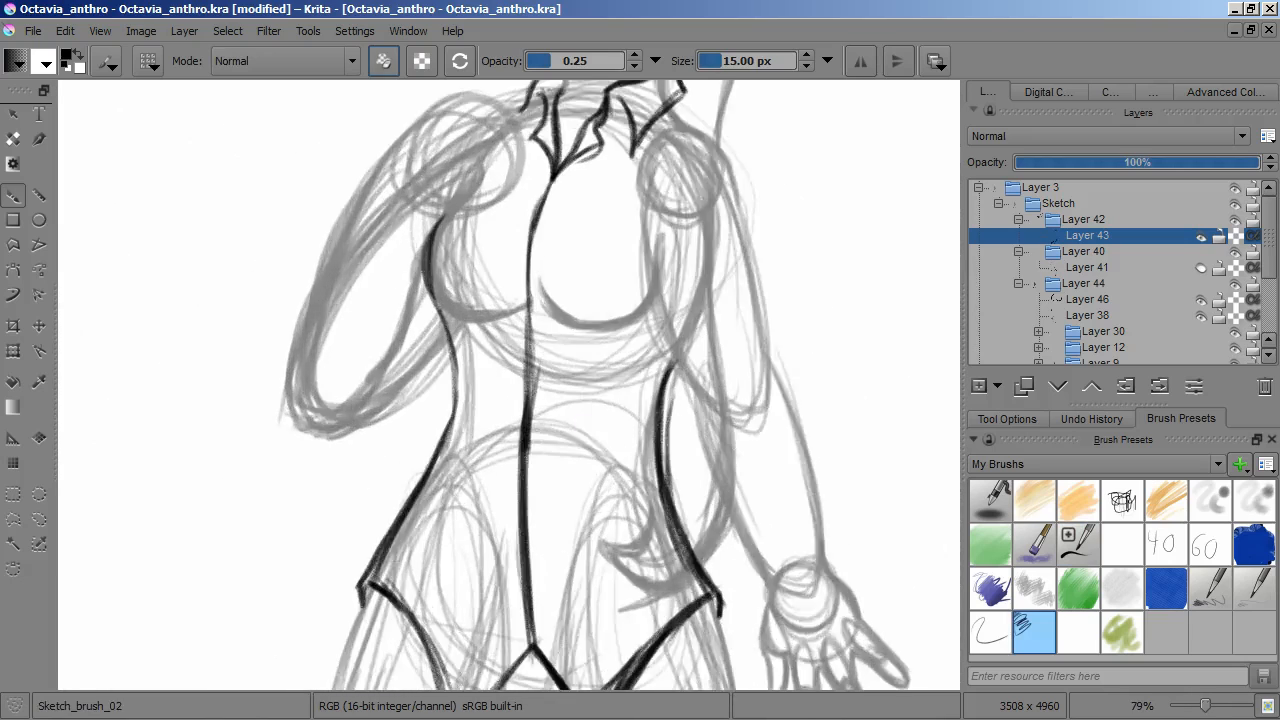
Zoom out past the coattails and add Layer 48 for the neck bow sketch.
scroll(down, 3)
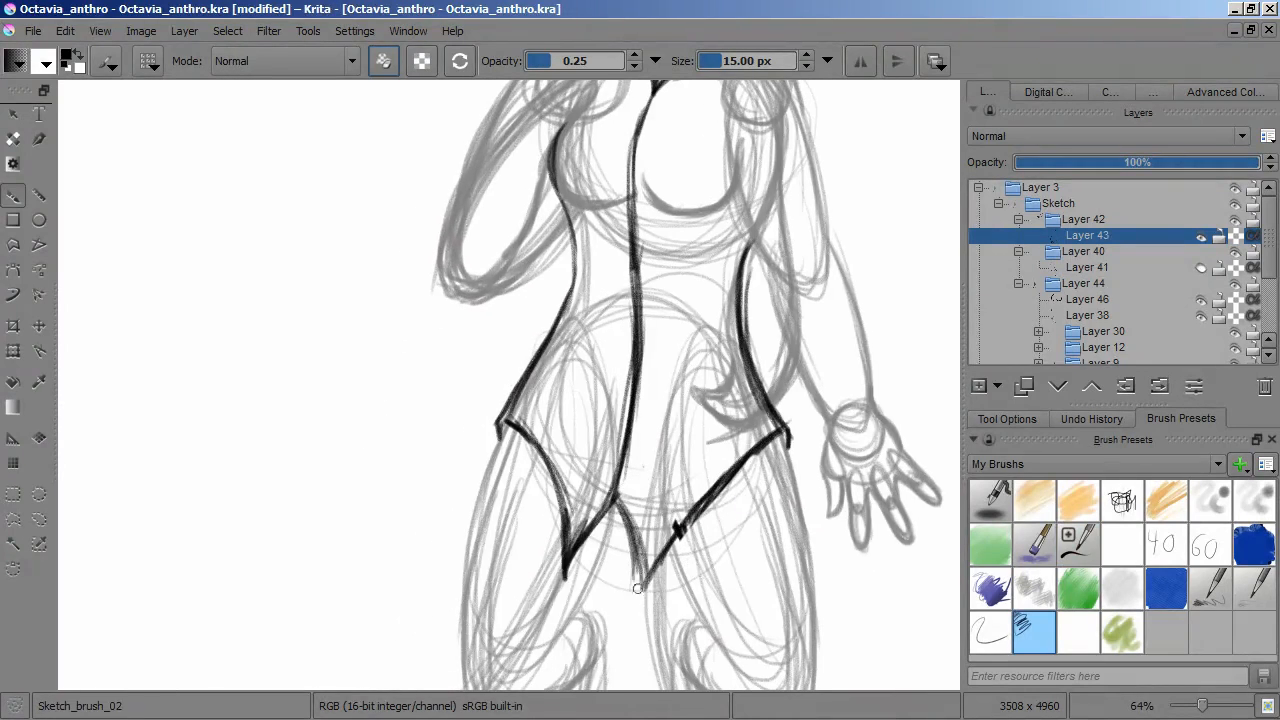
scroll(down, 3)
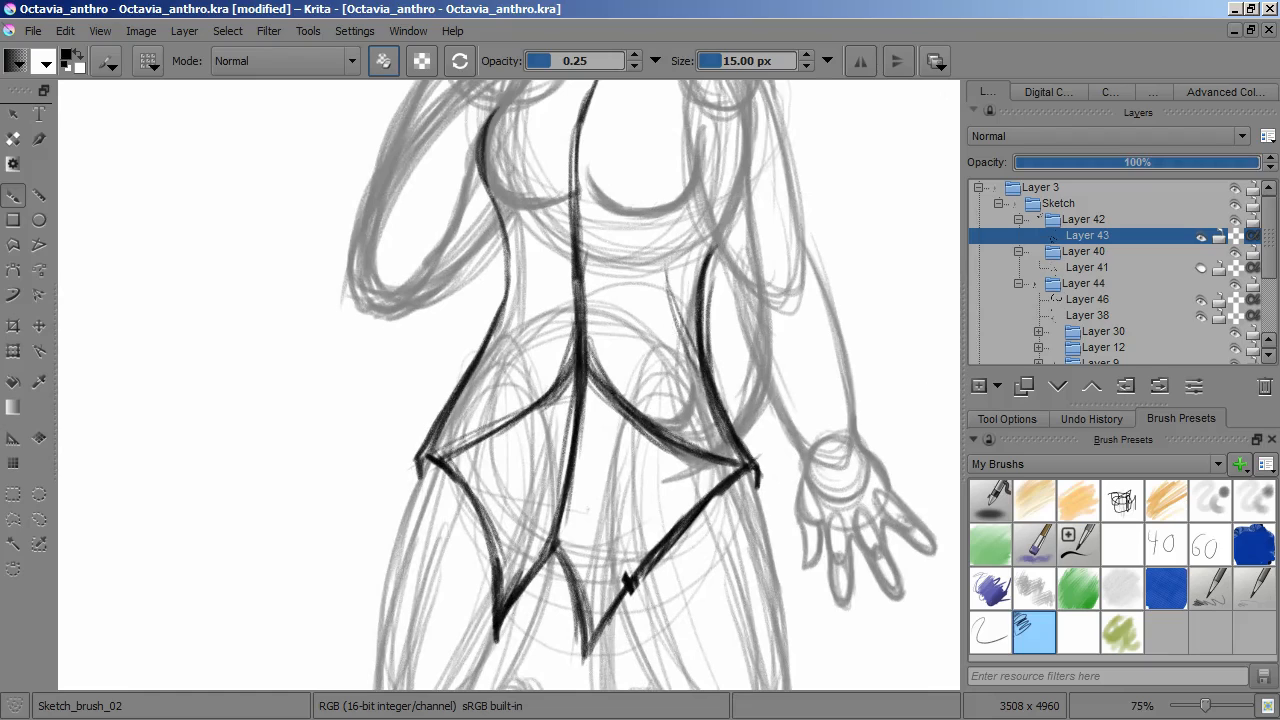
scroll(down, 3)
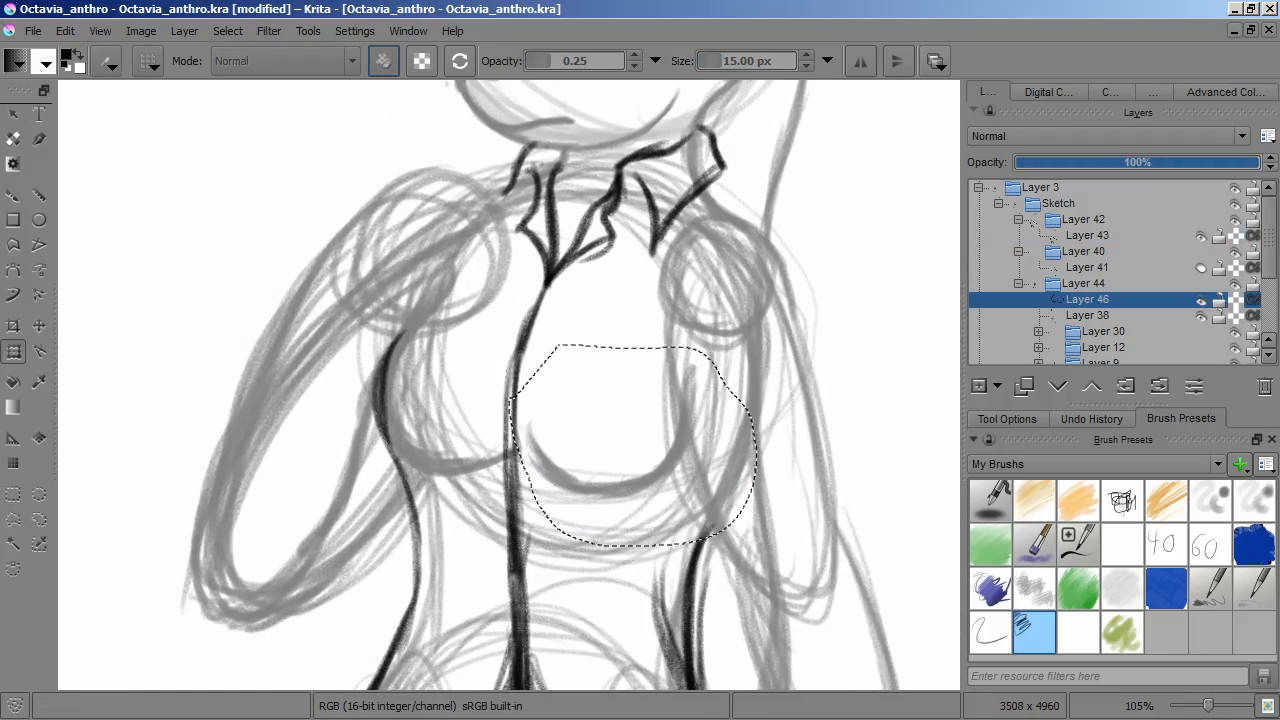
scroll(down, 3)
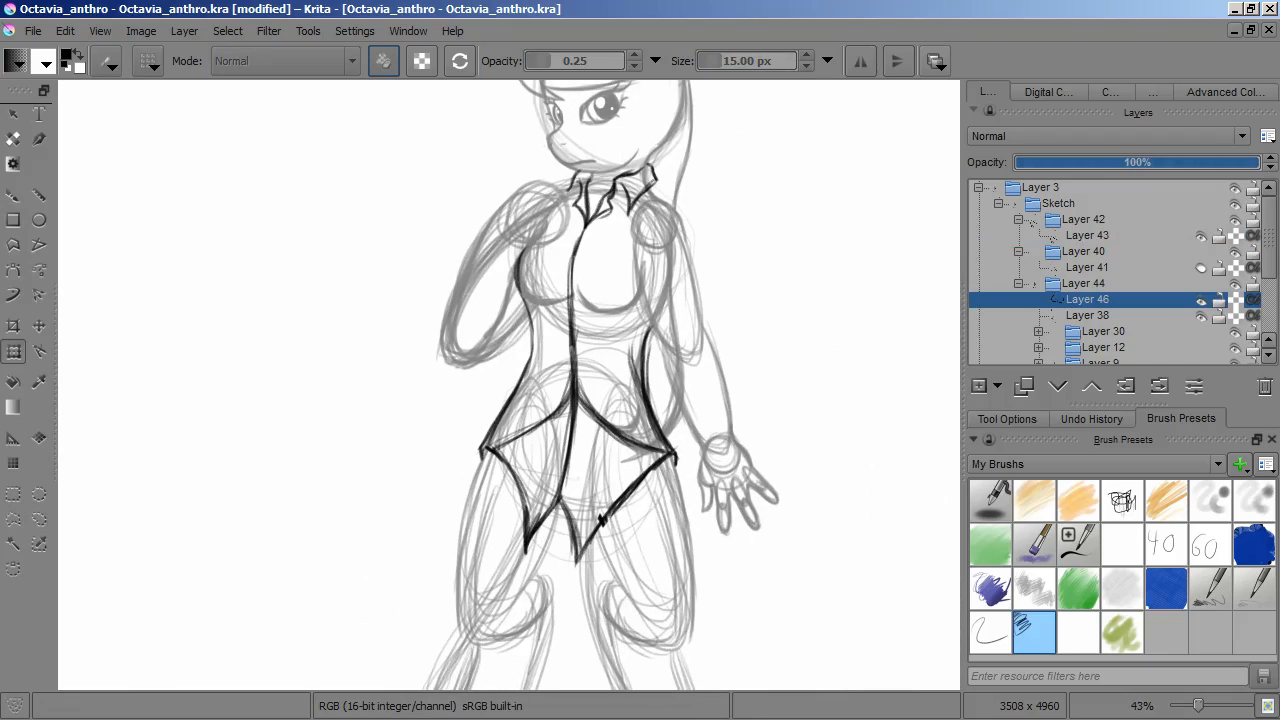
scroll(down, 3)
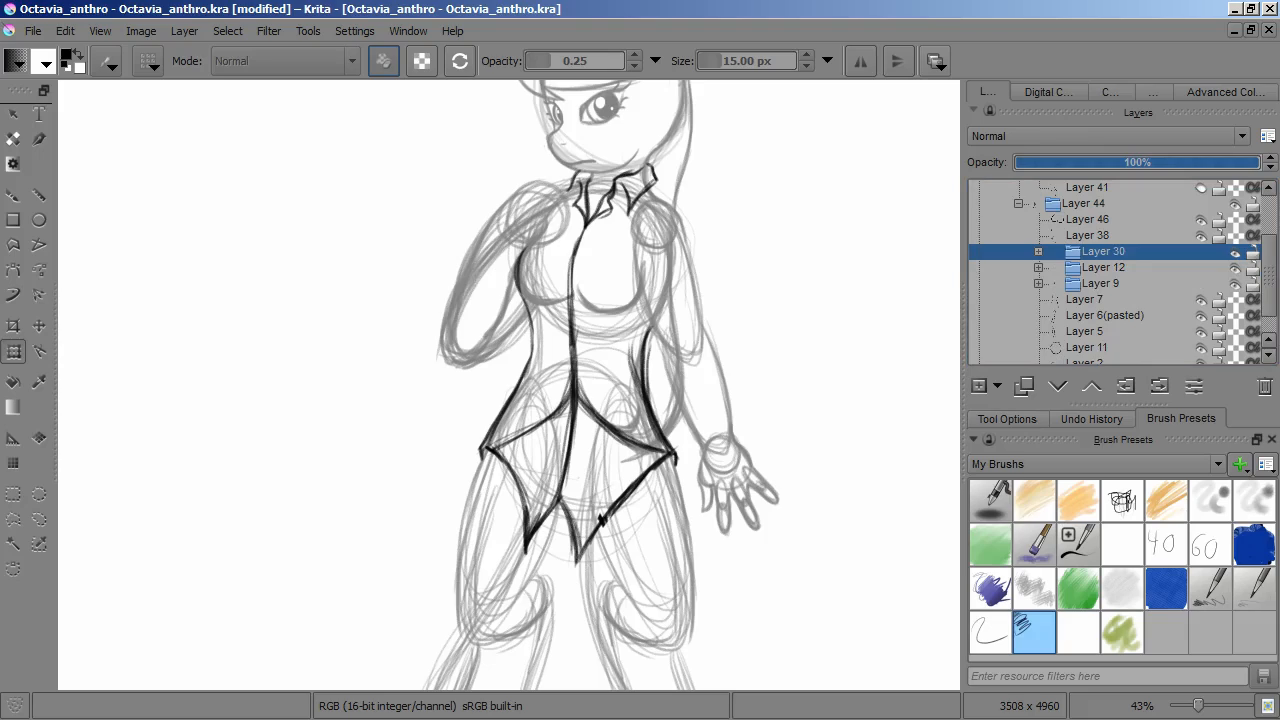
click(1104, 268)
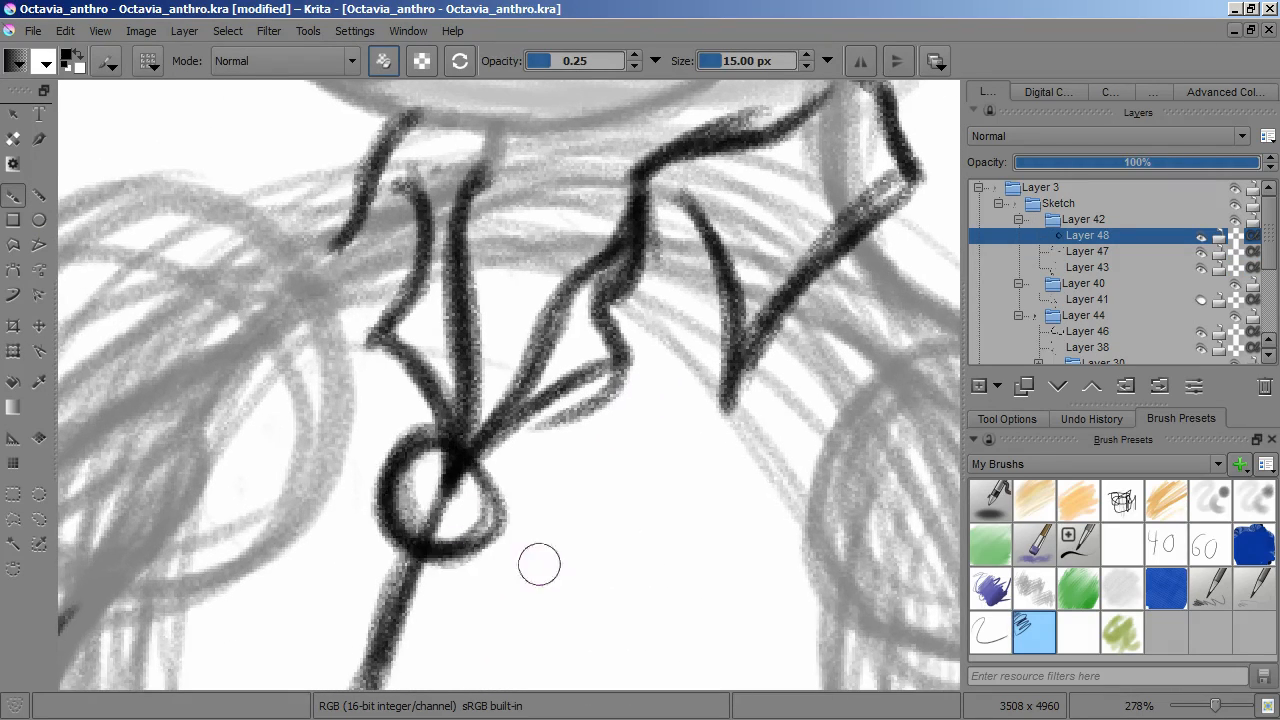
Rough in the bow's loops on Layer 48 and add a fresh layer for the clean bow lines.
drag(540, 564, 500, 470)
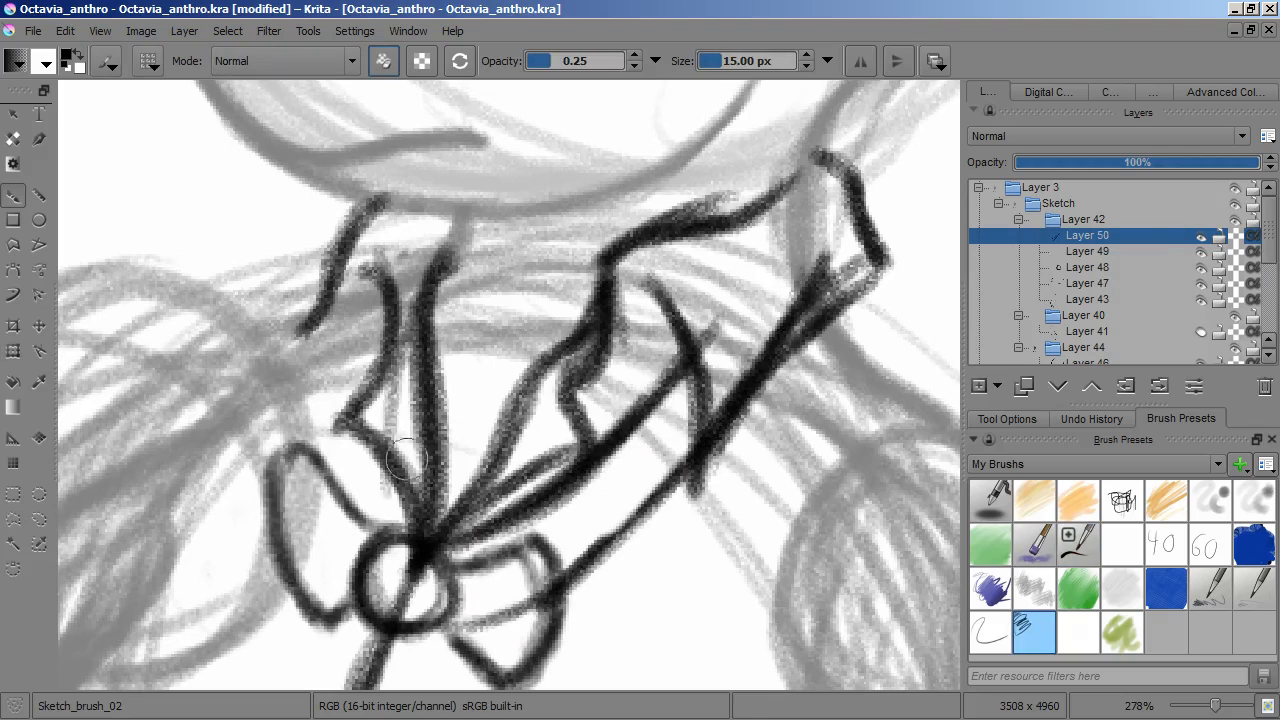
click(1078, 544)
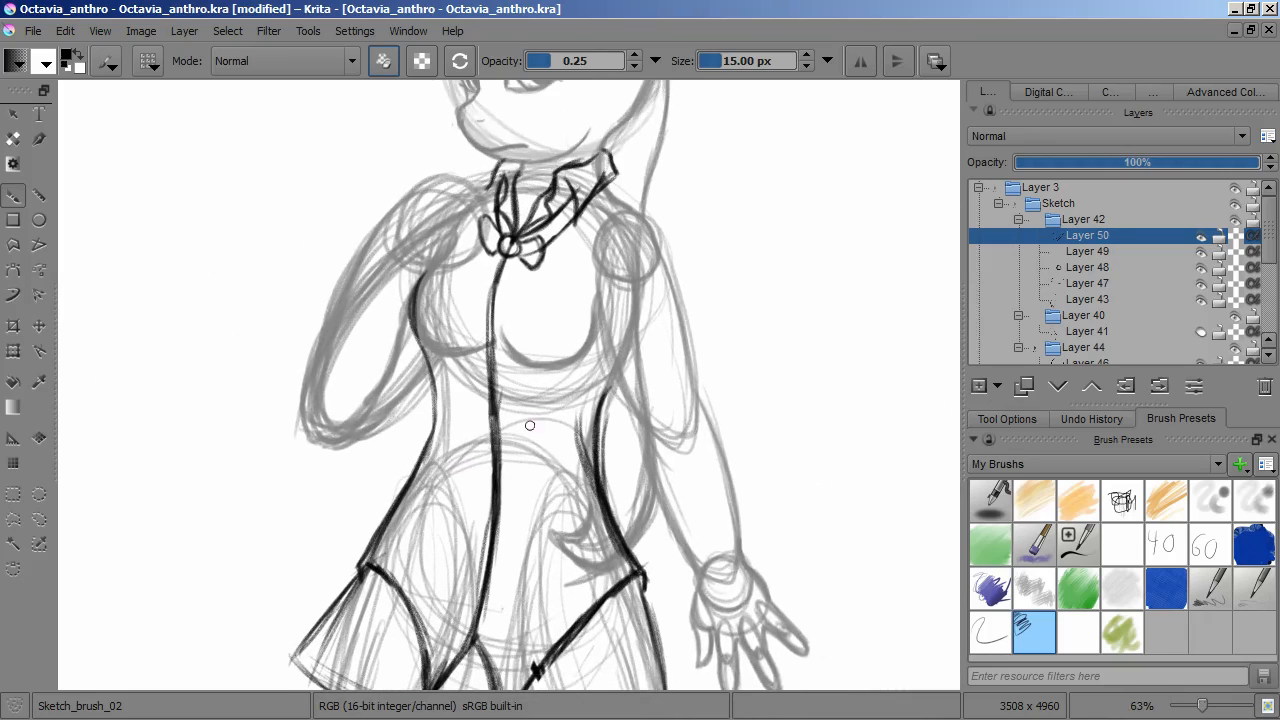
Ink the jacket-front buttons and the sleeve outline near the cuff on a new layer.
click(1088, 300)
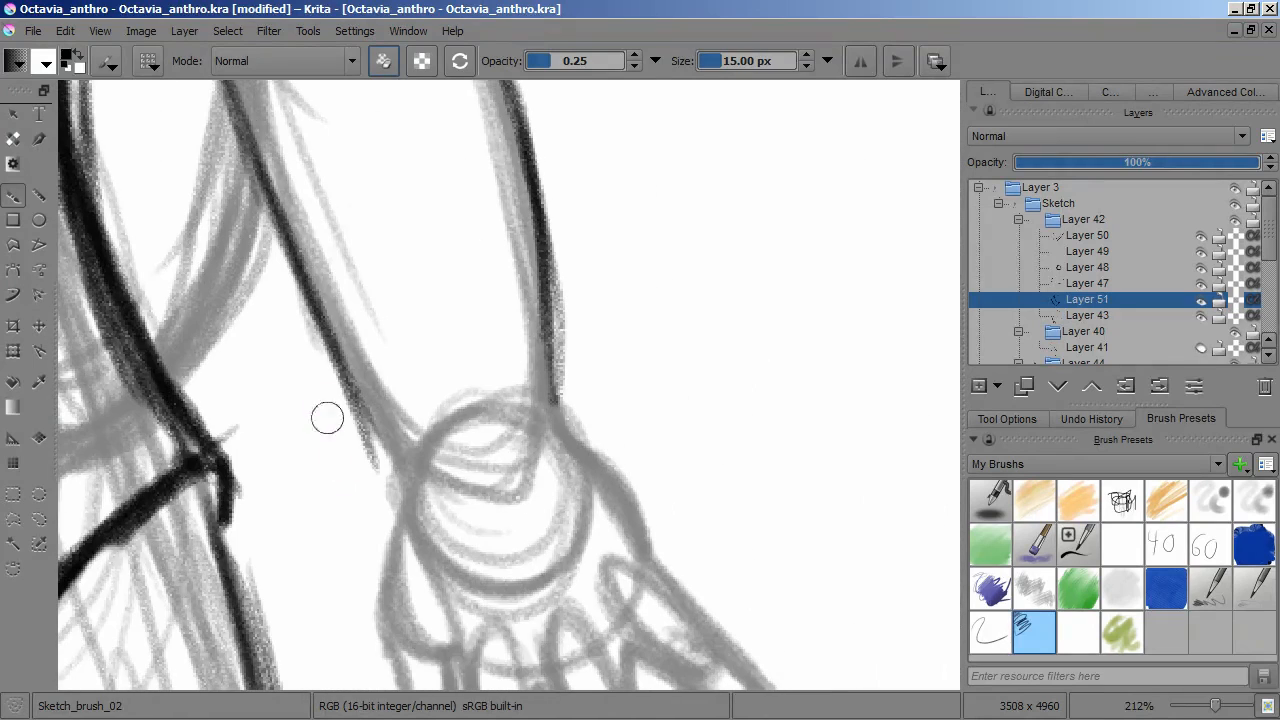
drag(330, 420, 560, 430)
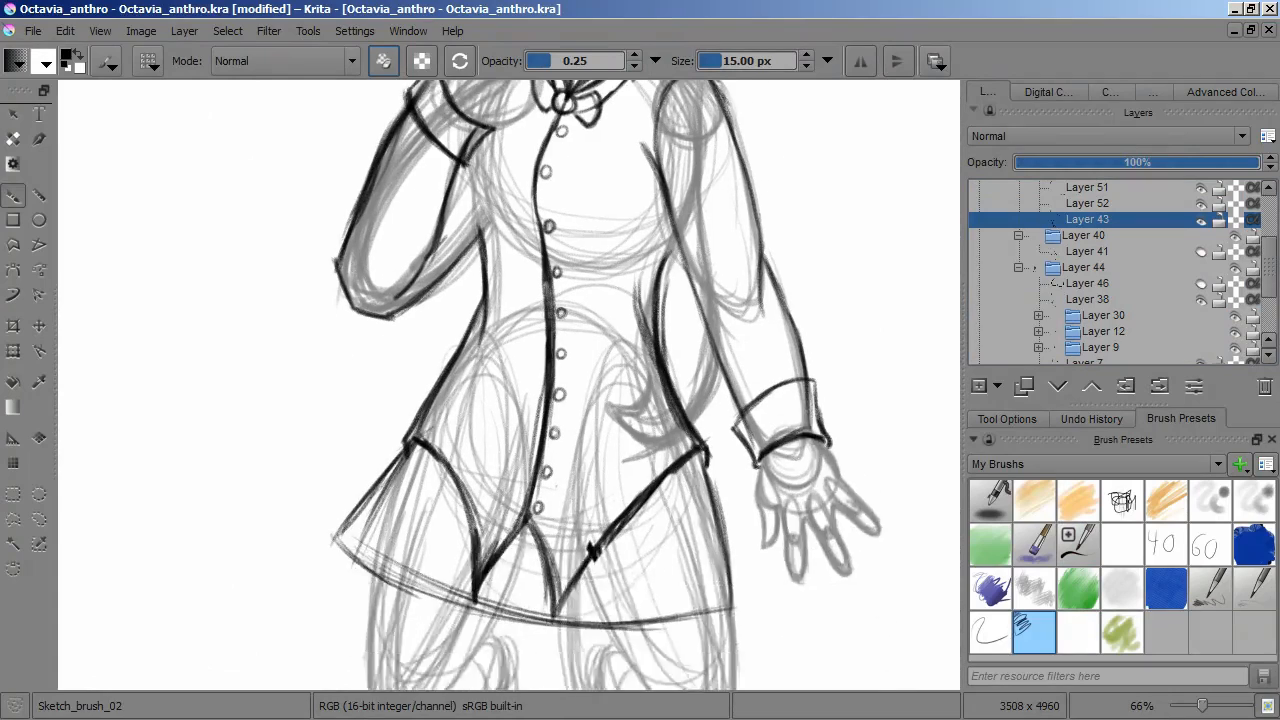
Select the merged ink layer holding the jacket, bow tie and sleeve lines.
click(1088, 284)
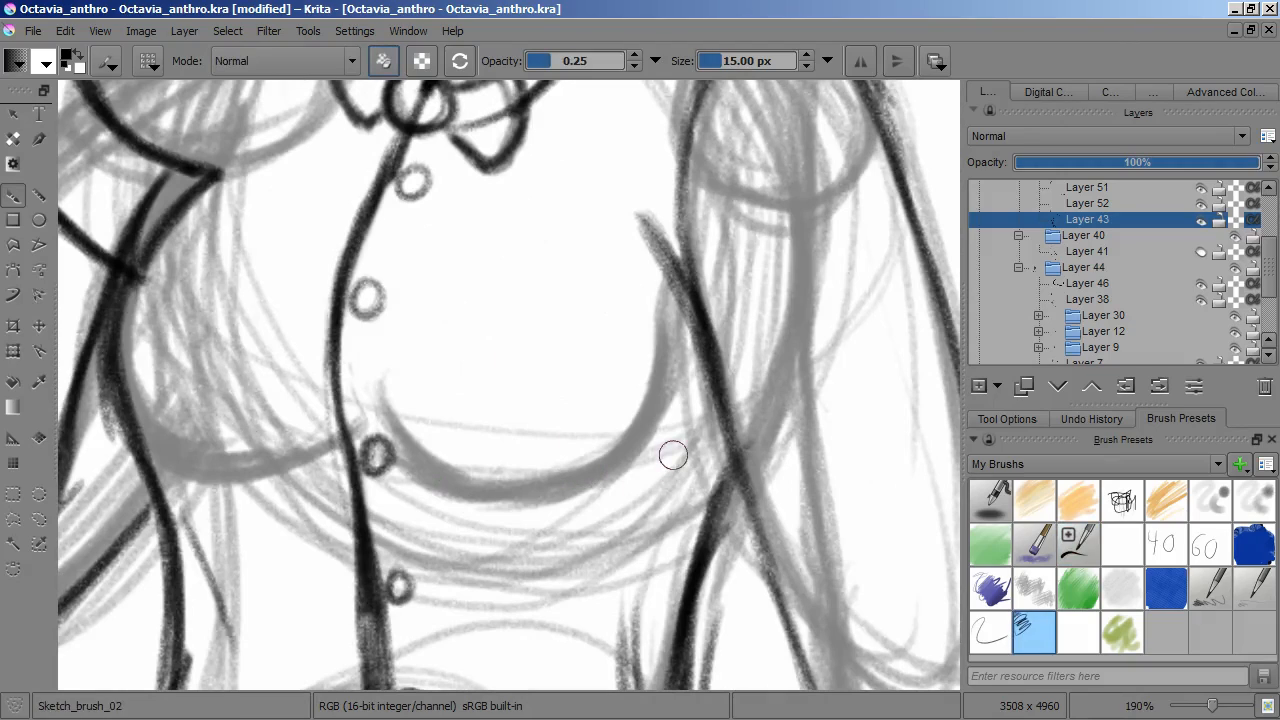
mouse_move(670, 472)
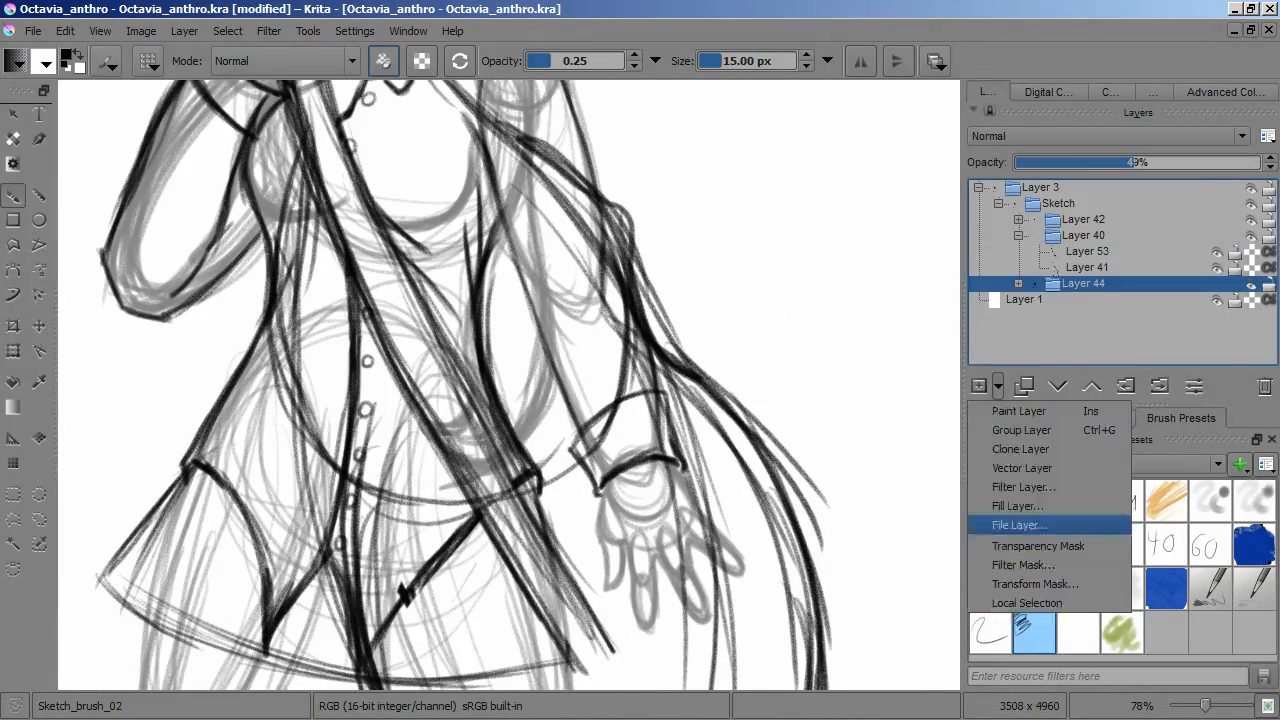
Add a paint layer and draw darker strokes around the cello's neck and scroll.
click(1038, 544)
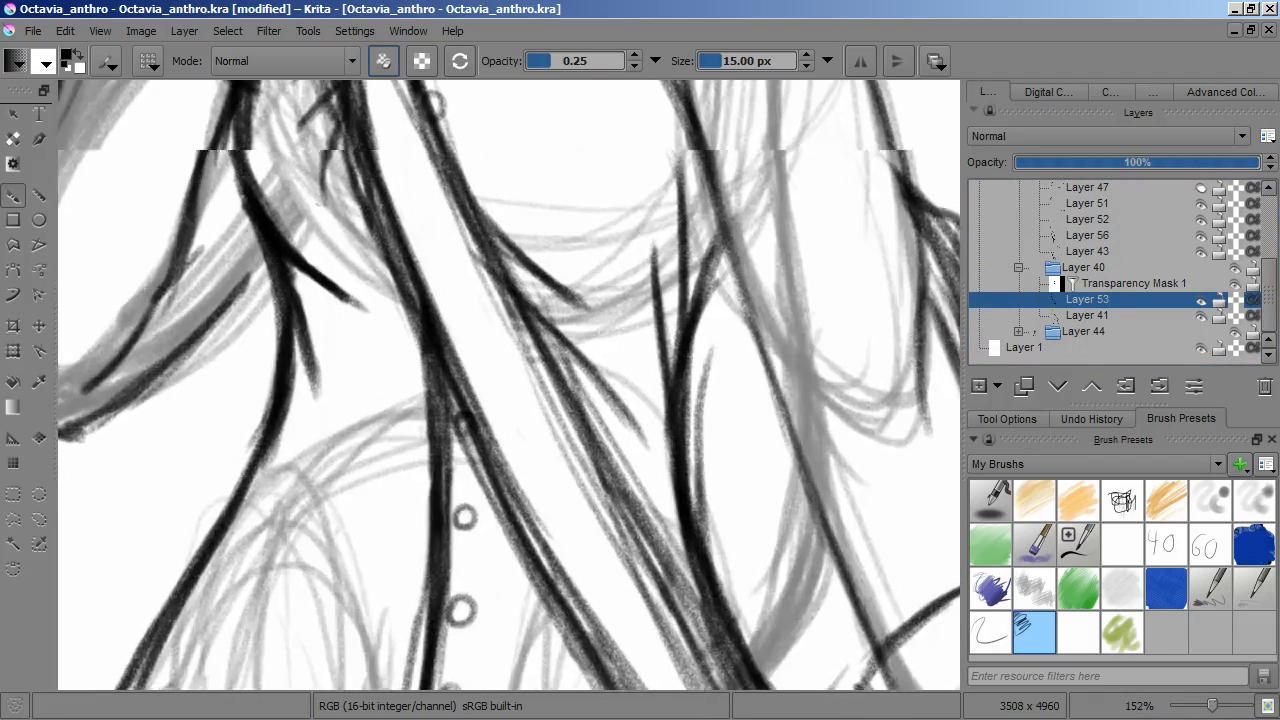
scroll(up, 3)
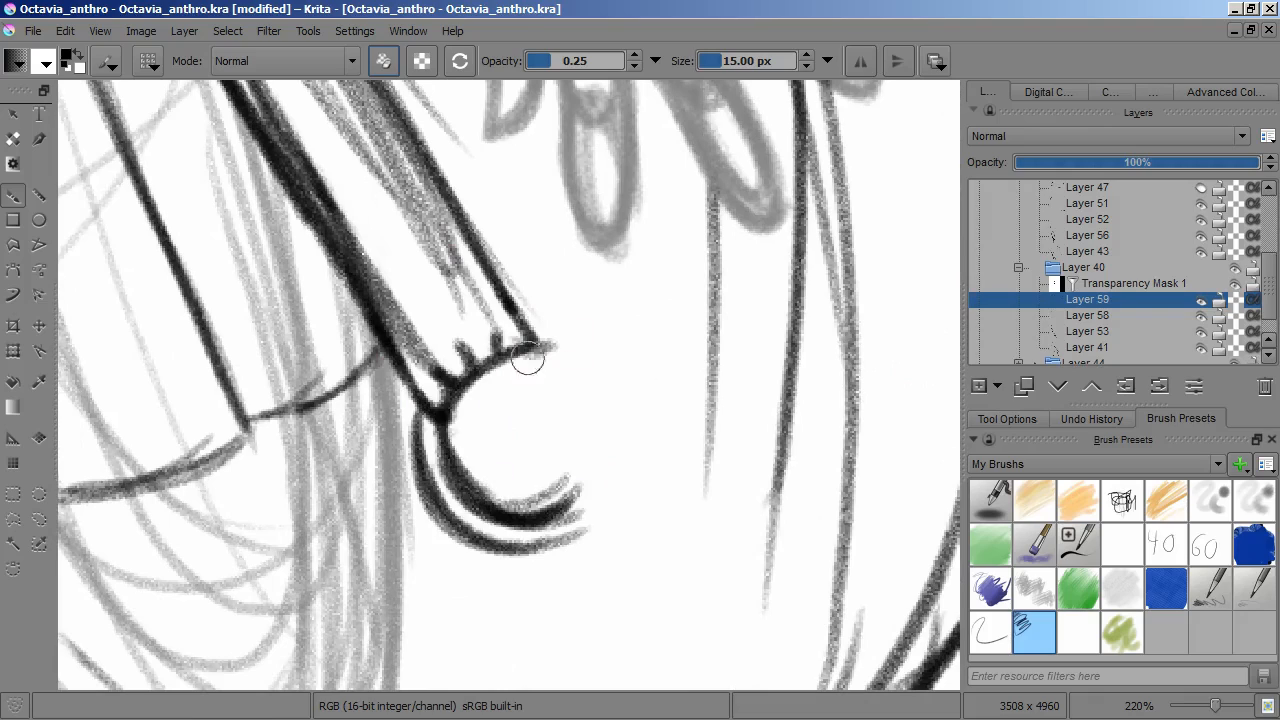
drag(524, 360, 520, 420)
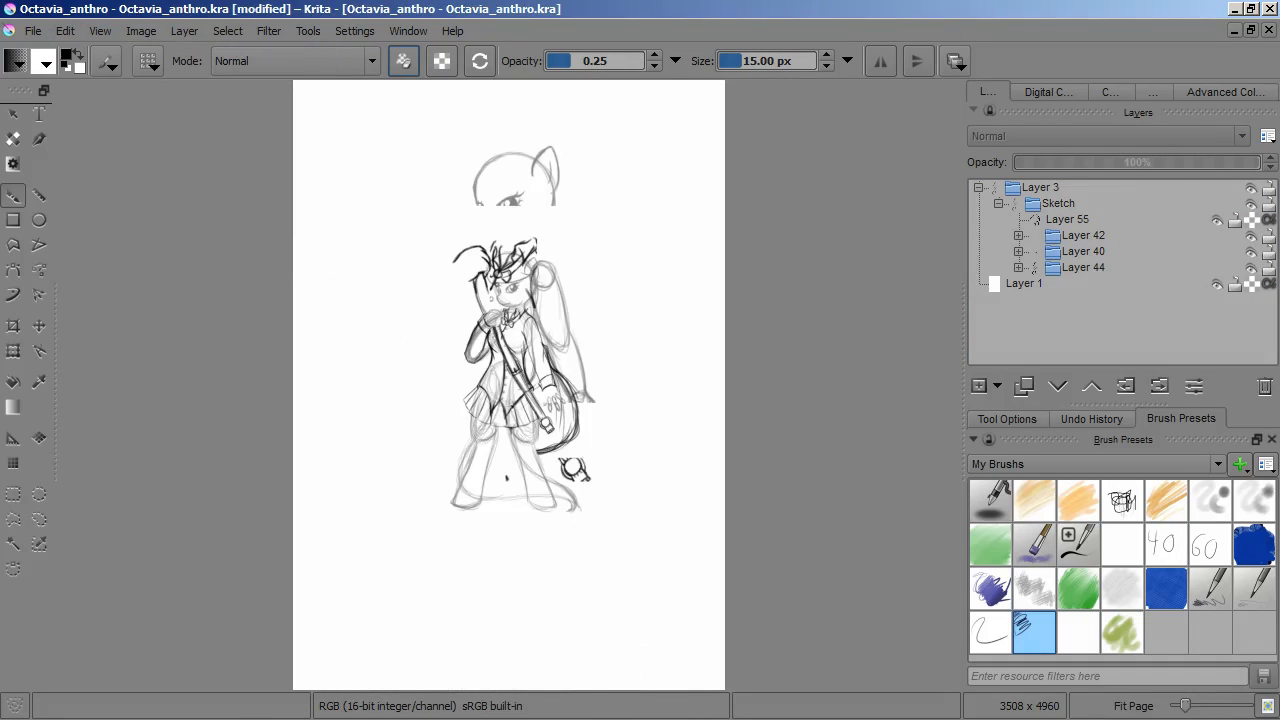
Save the drawing as a new version named Octavia_anthro_2.
click(32, 30)
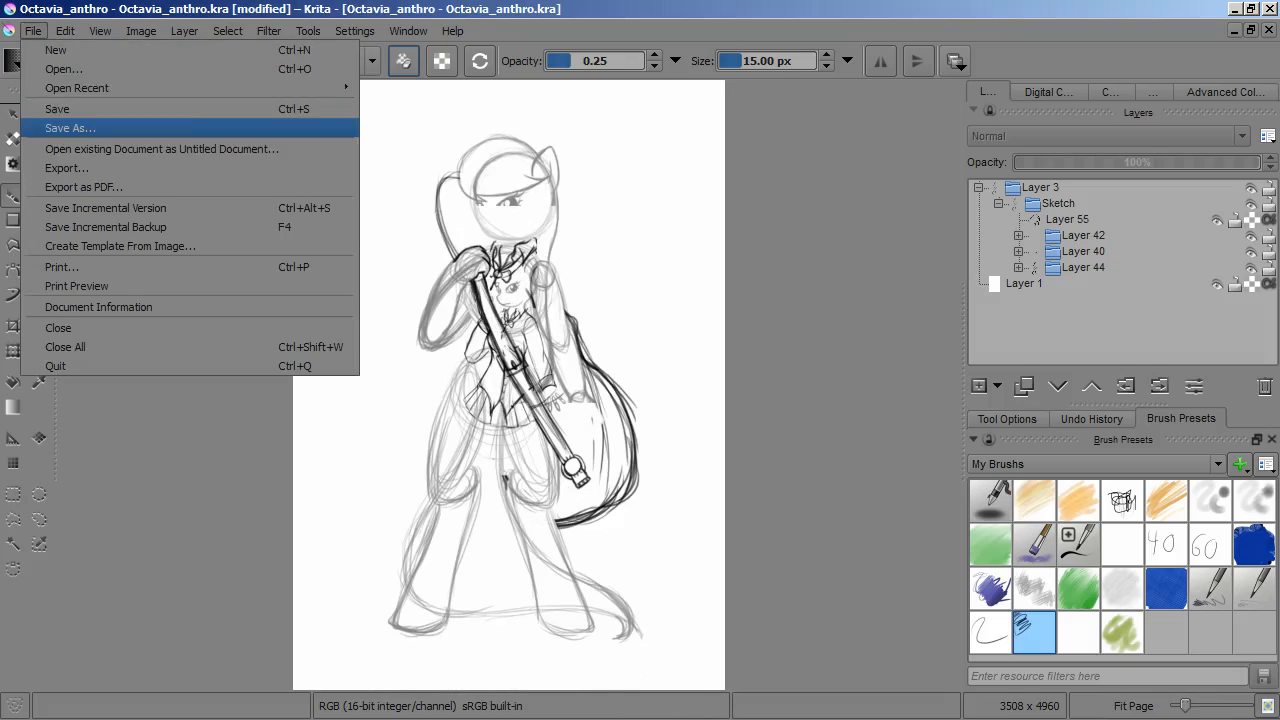
click(68, 128)
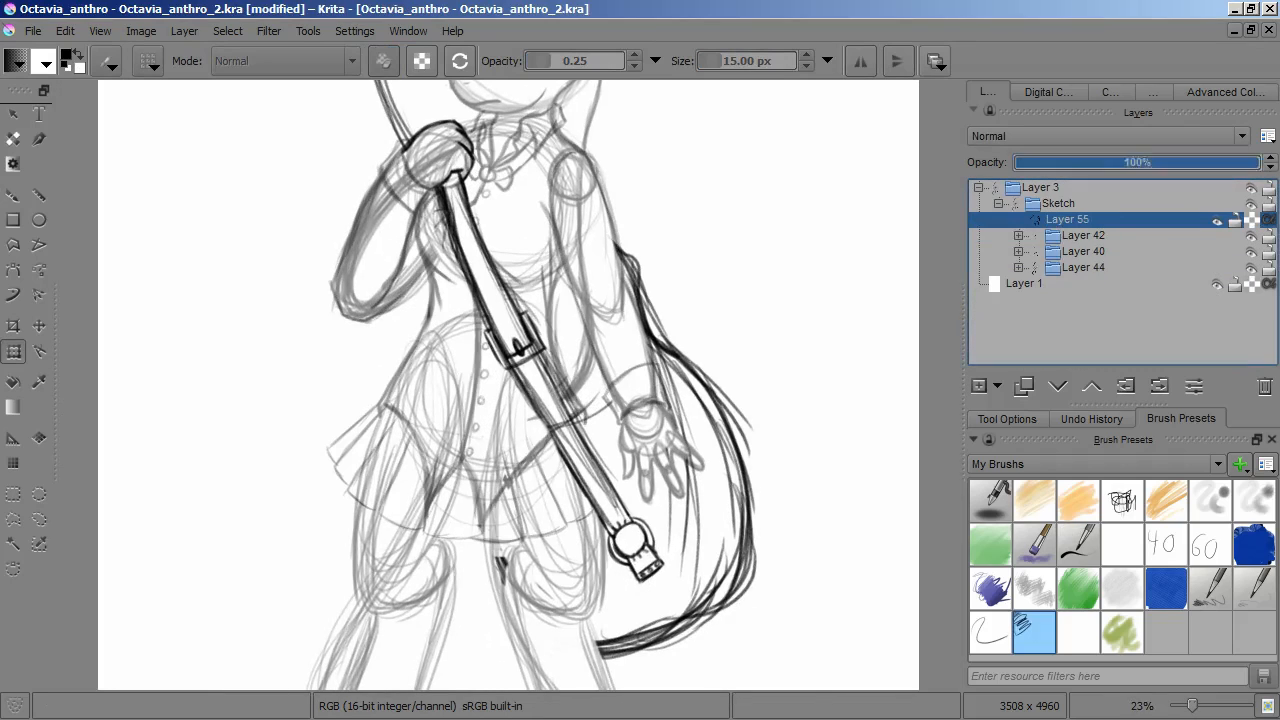
Add an HSV adjustment filter layer to the sketch group with Lightness 65 and Colorize.
click(1084, 268)
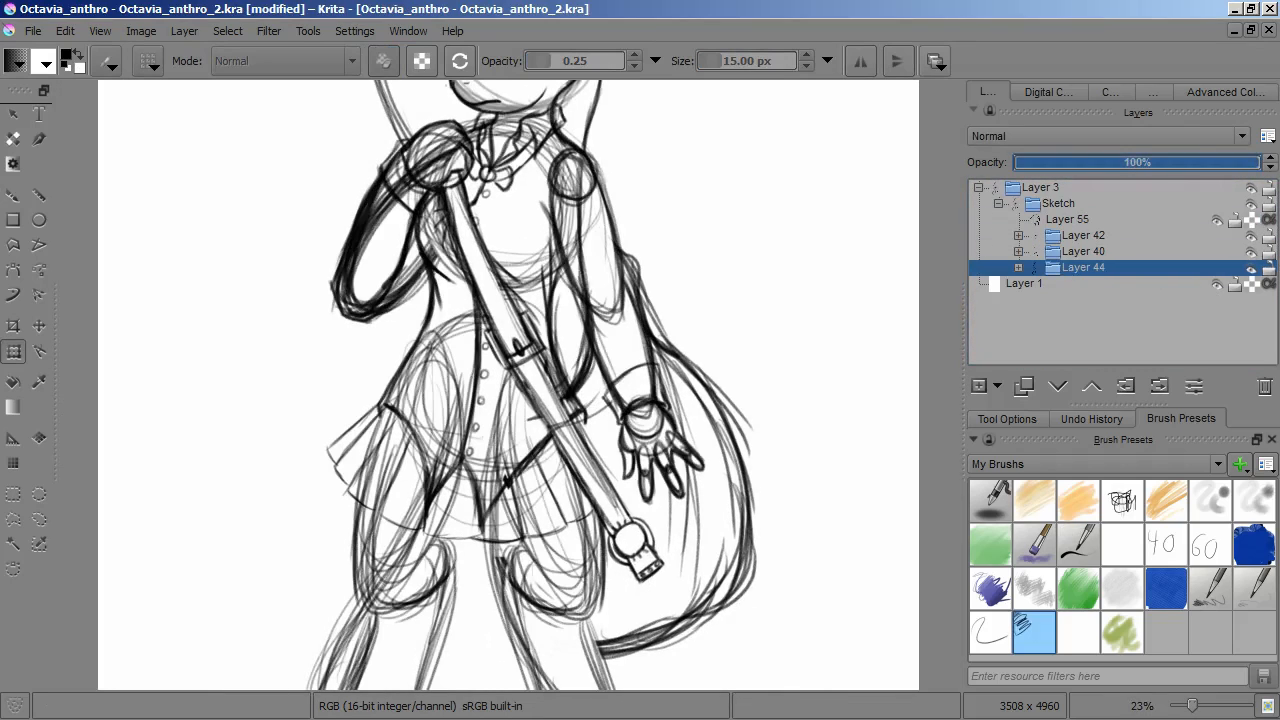
click(984, 384)
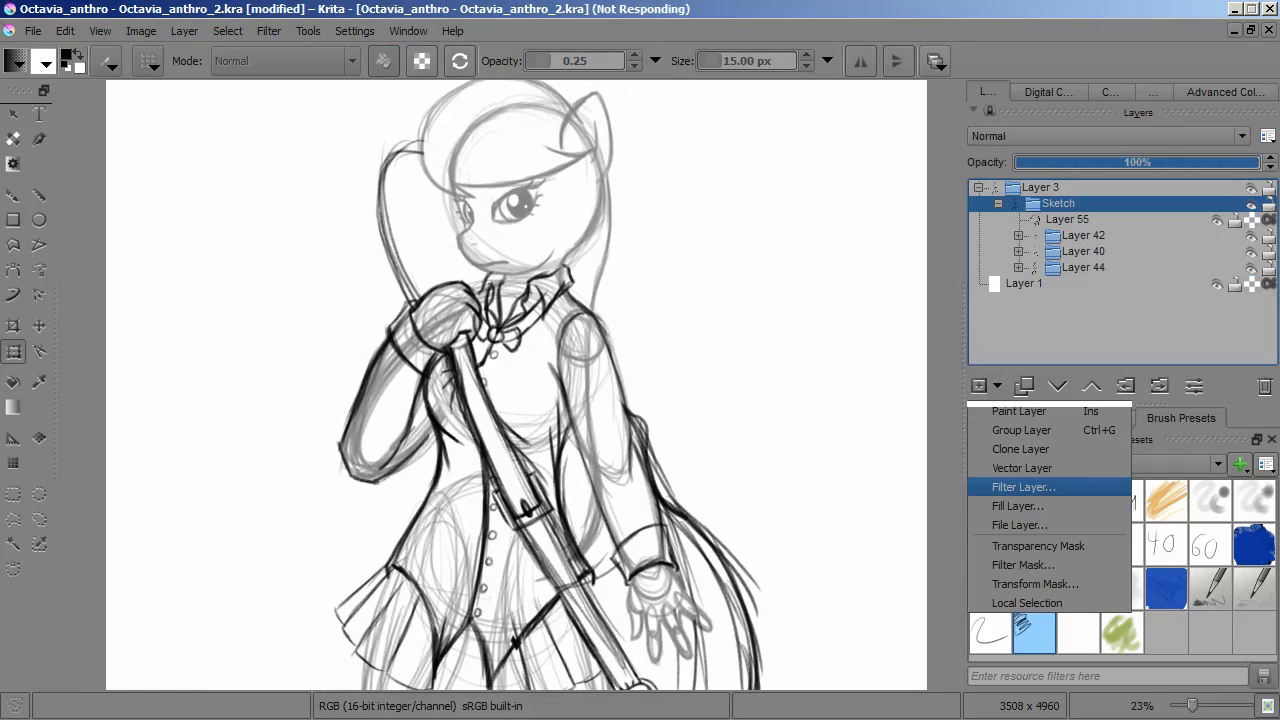
click(1020, 488)
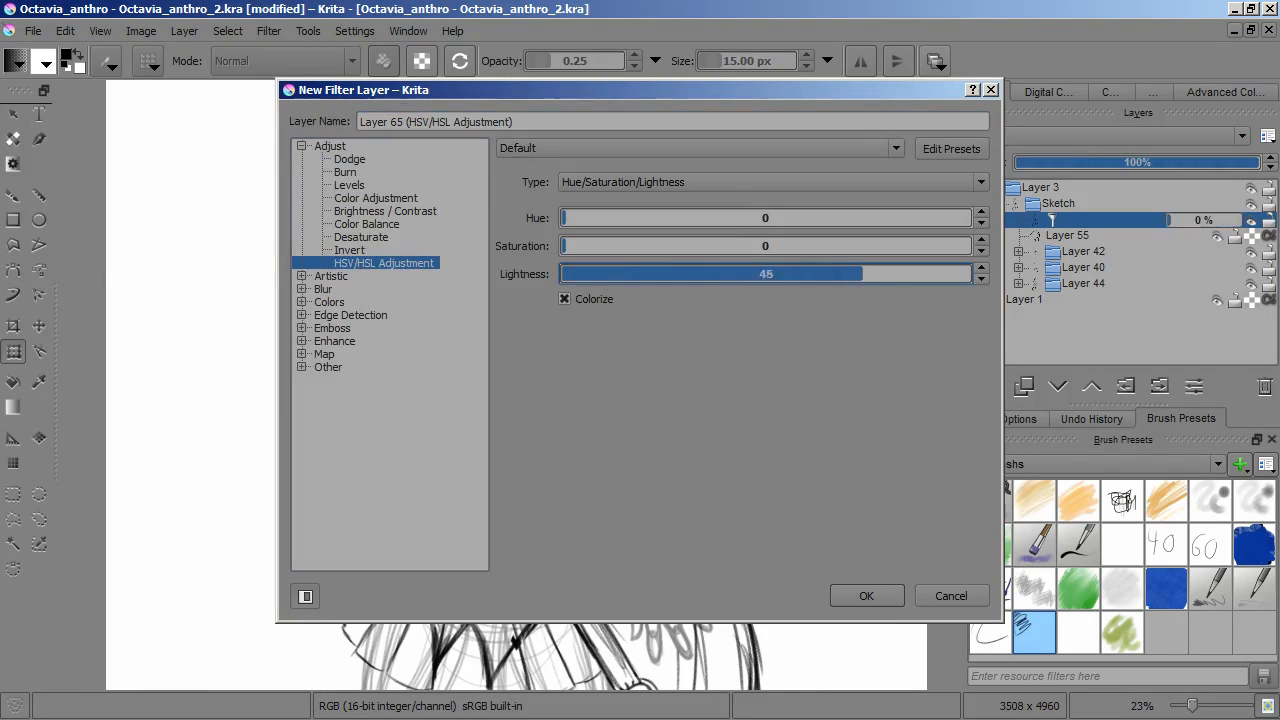
click(866, 596)
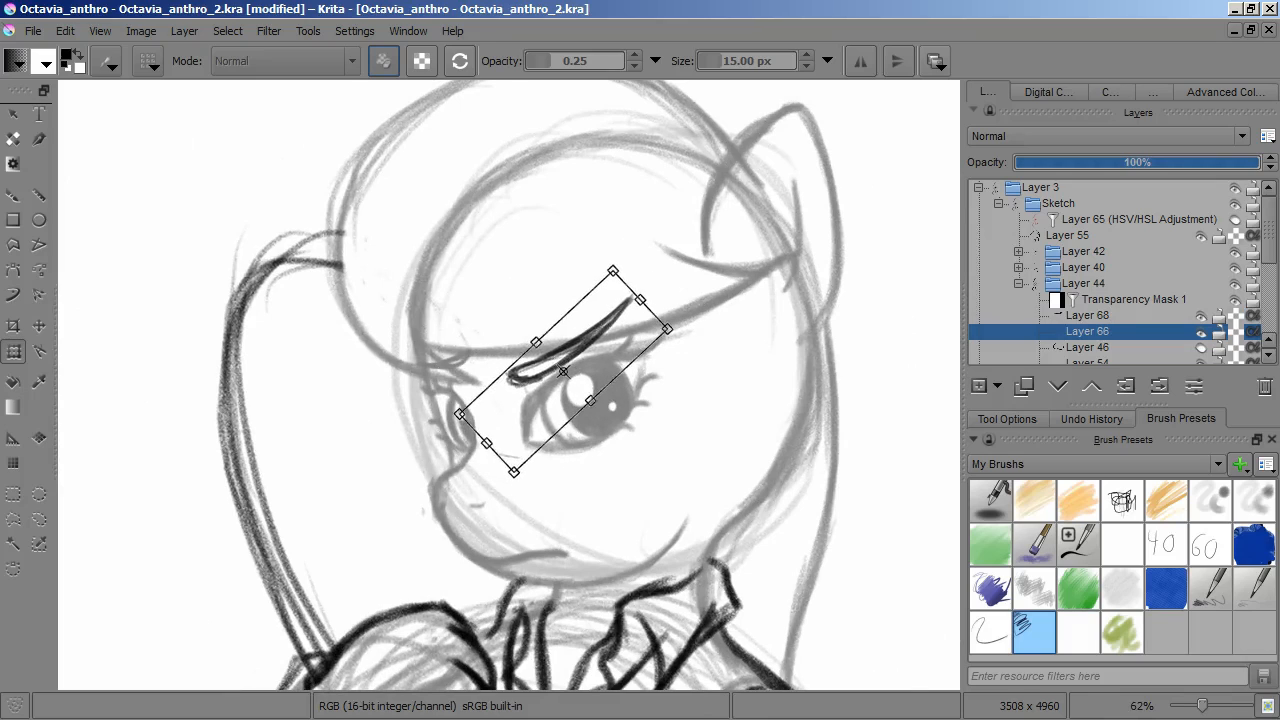
Reshape the ink stroke above the eye over the red-tinted sketch.
click(1088, 316)
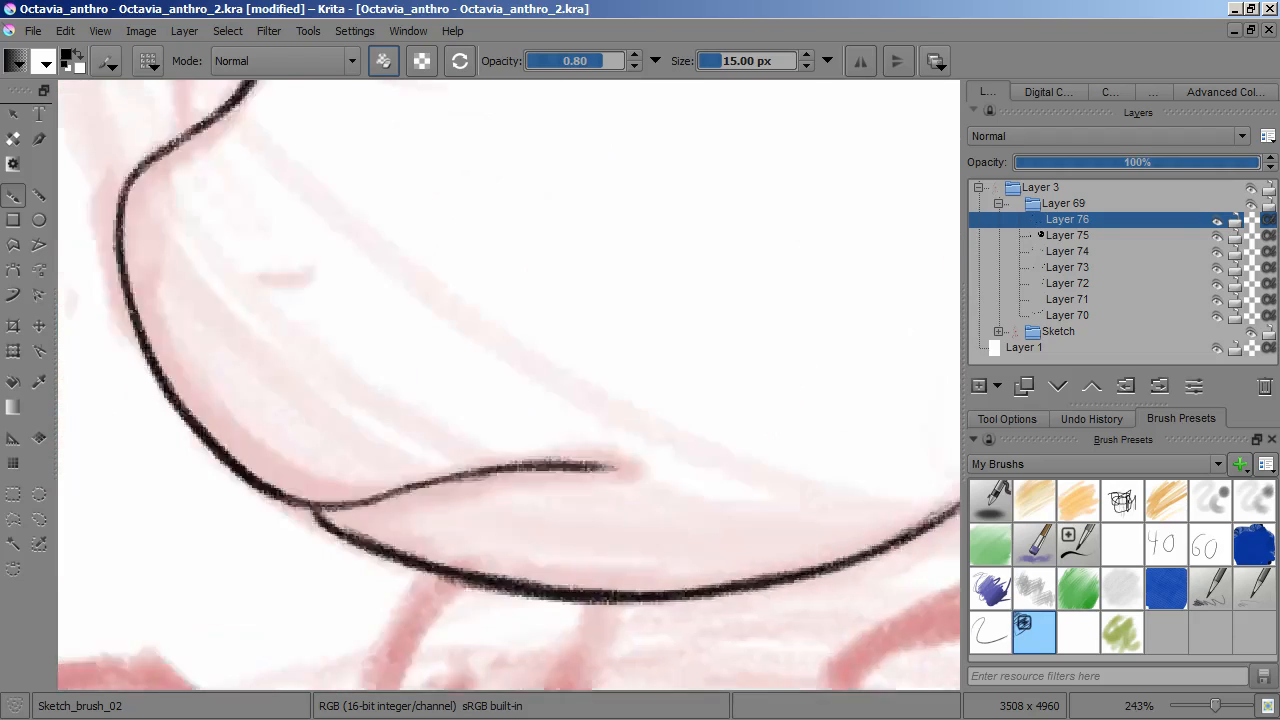
Trace black ink lines over the sleeve fold, arm and hand on a new ink layer.
scroll(up, 3)
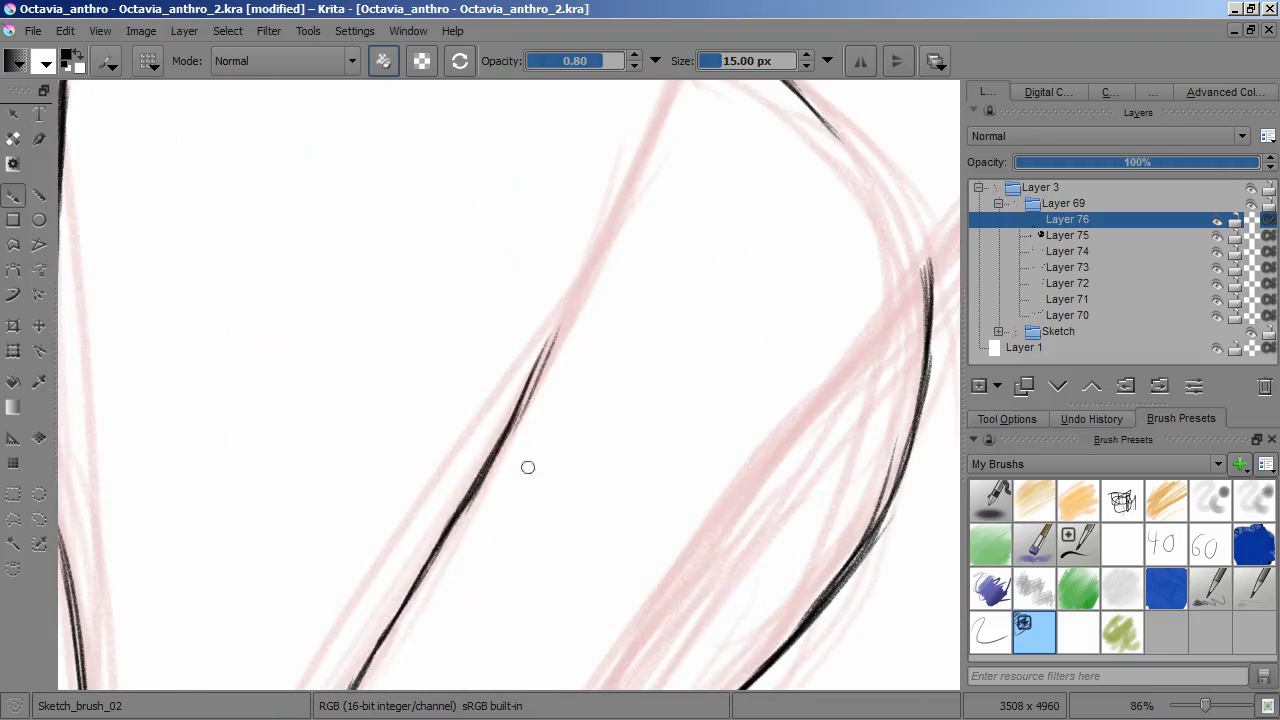
drag(528, 468, 592, 268)
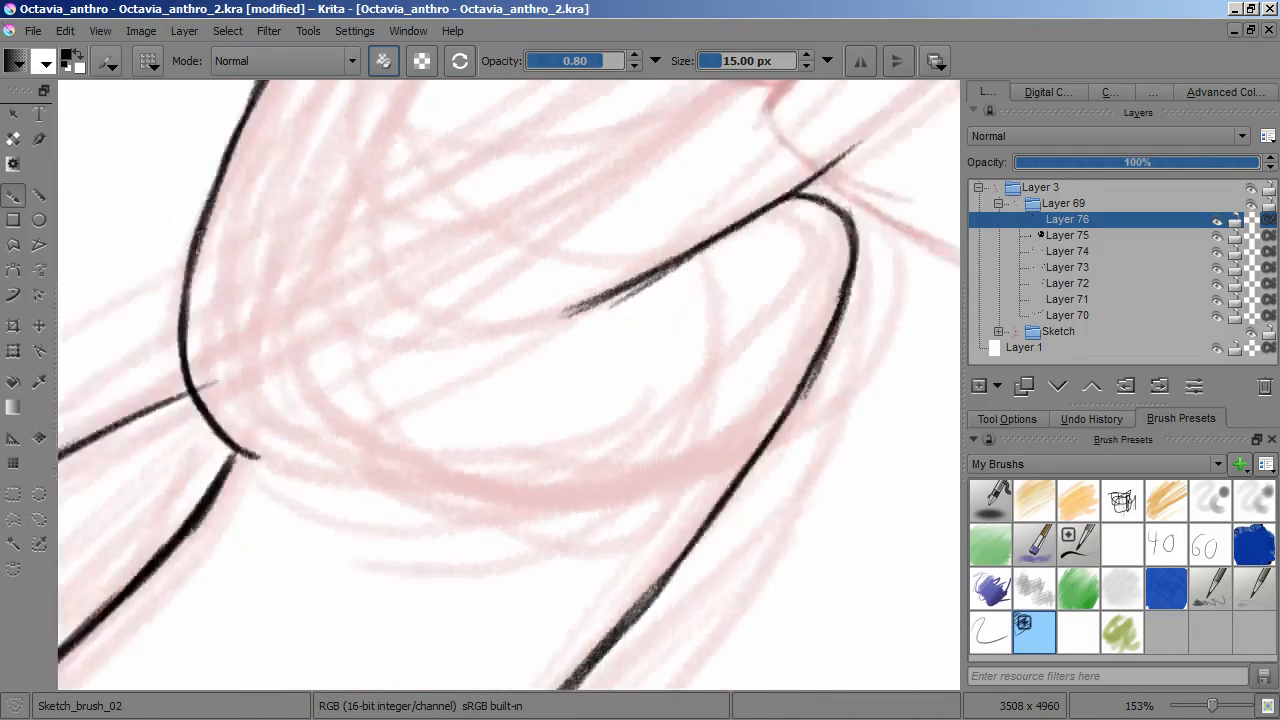
scroll(down, 3)
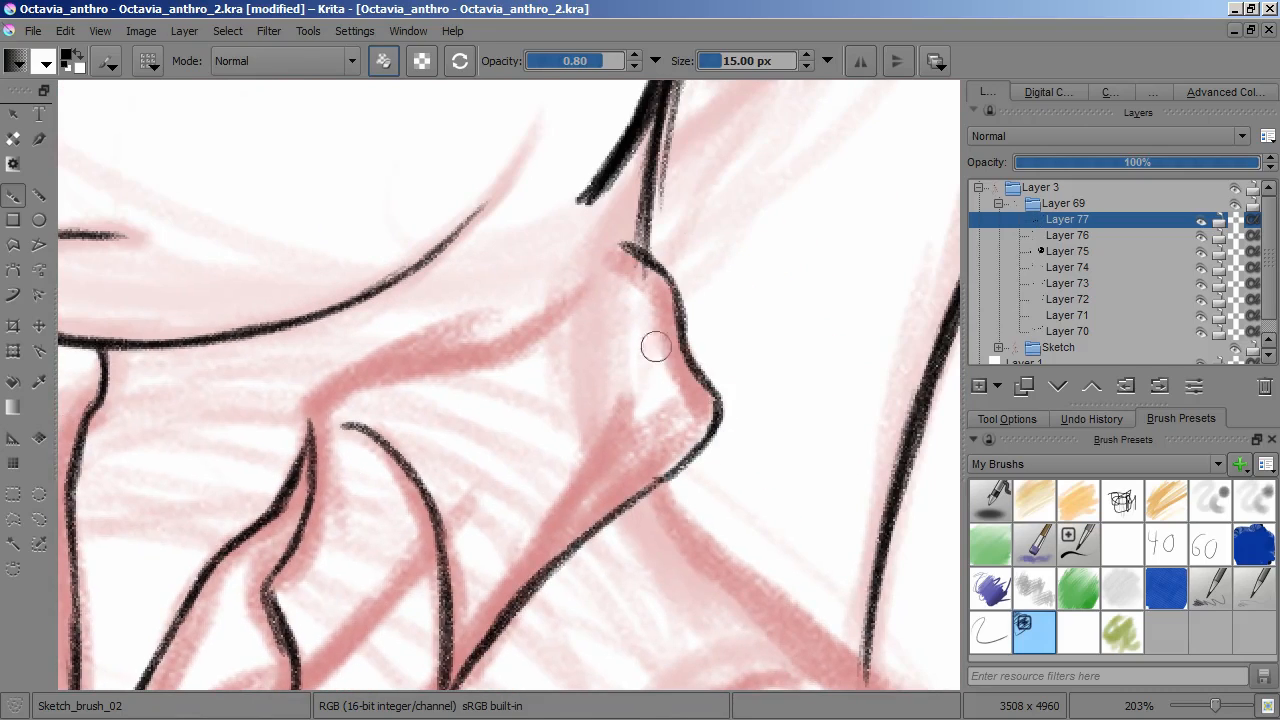
click(1066, 332)
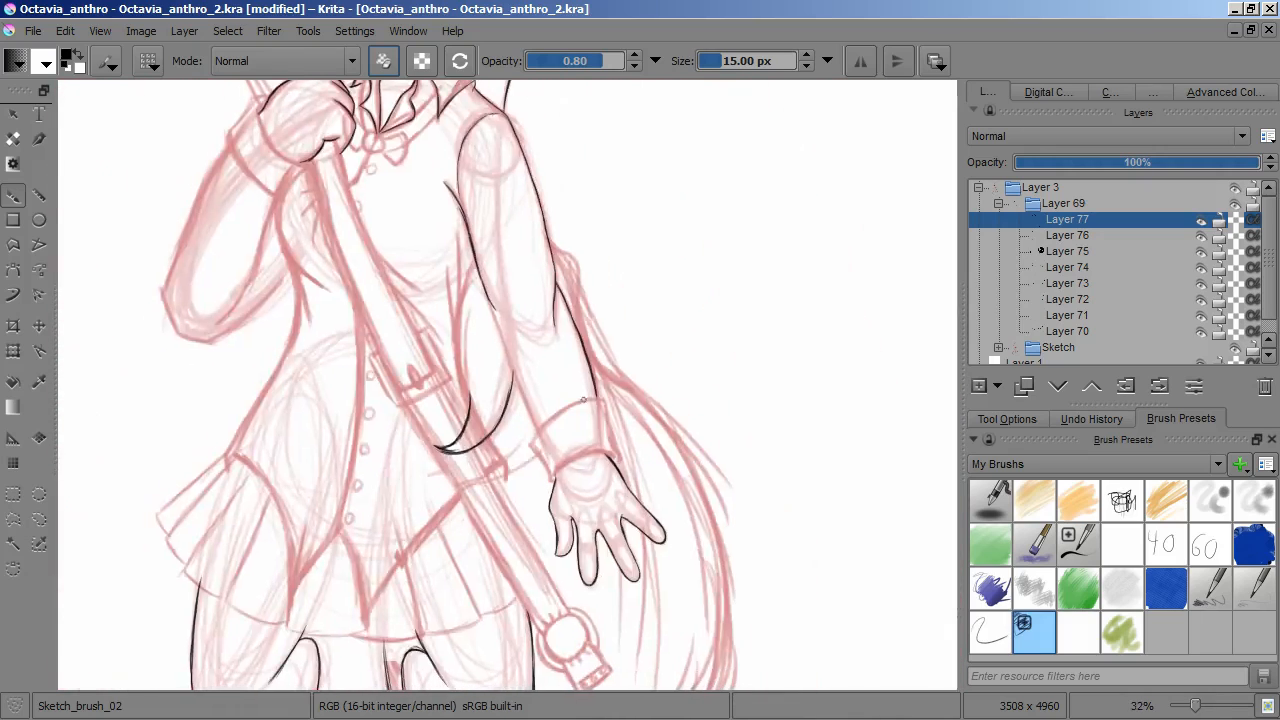
Zoom in and erase the overshooting ends of the black ink lines on Layer 76.
scroll(up, 3)
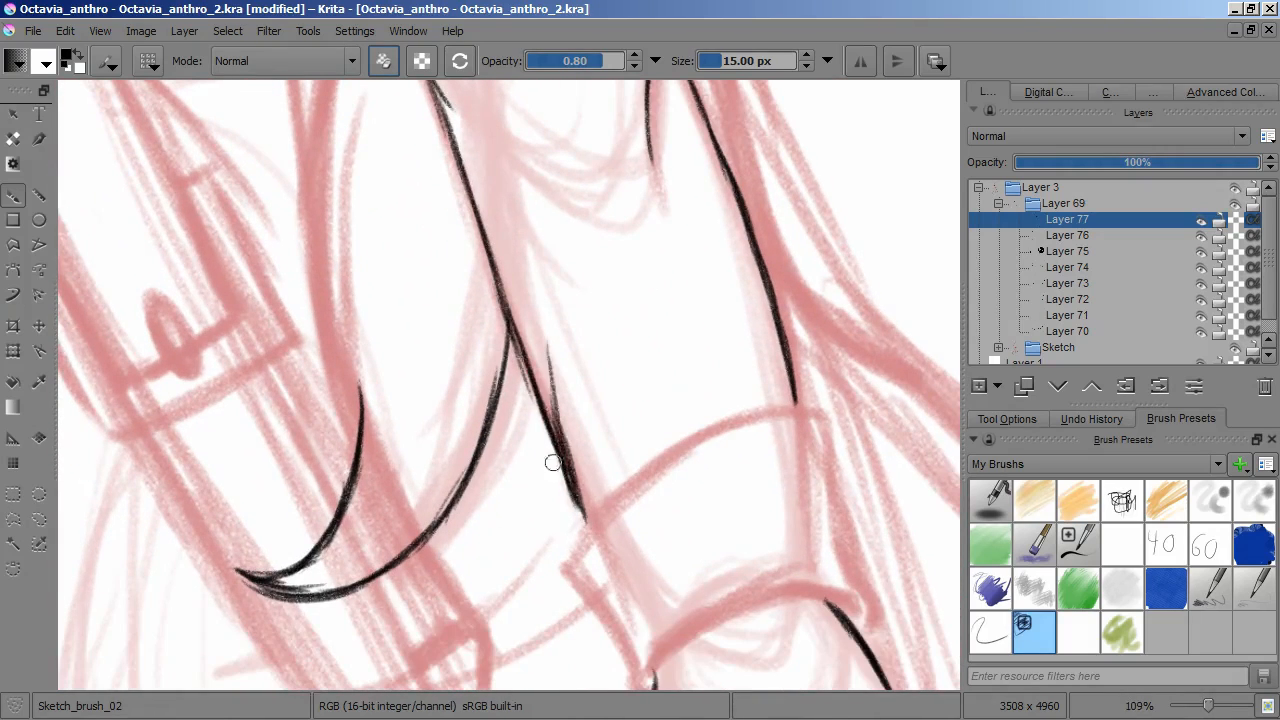
scroll(up, 3)
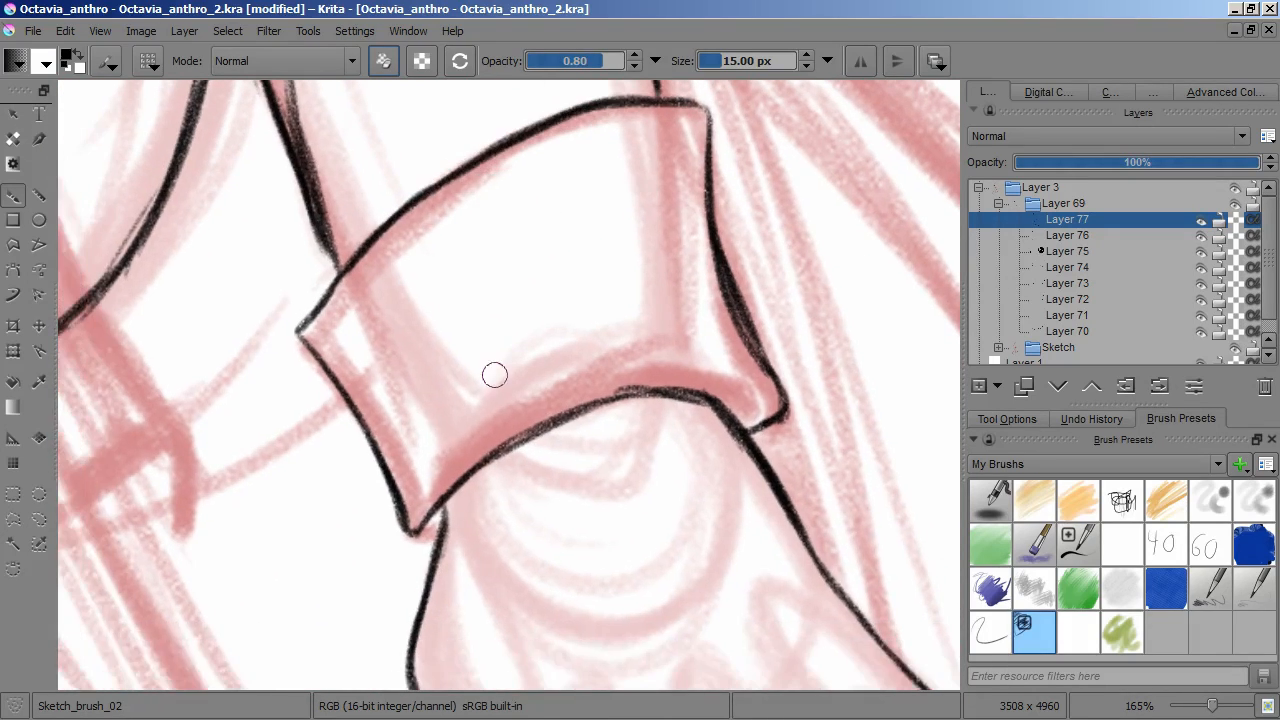
scroll(up, 3)
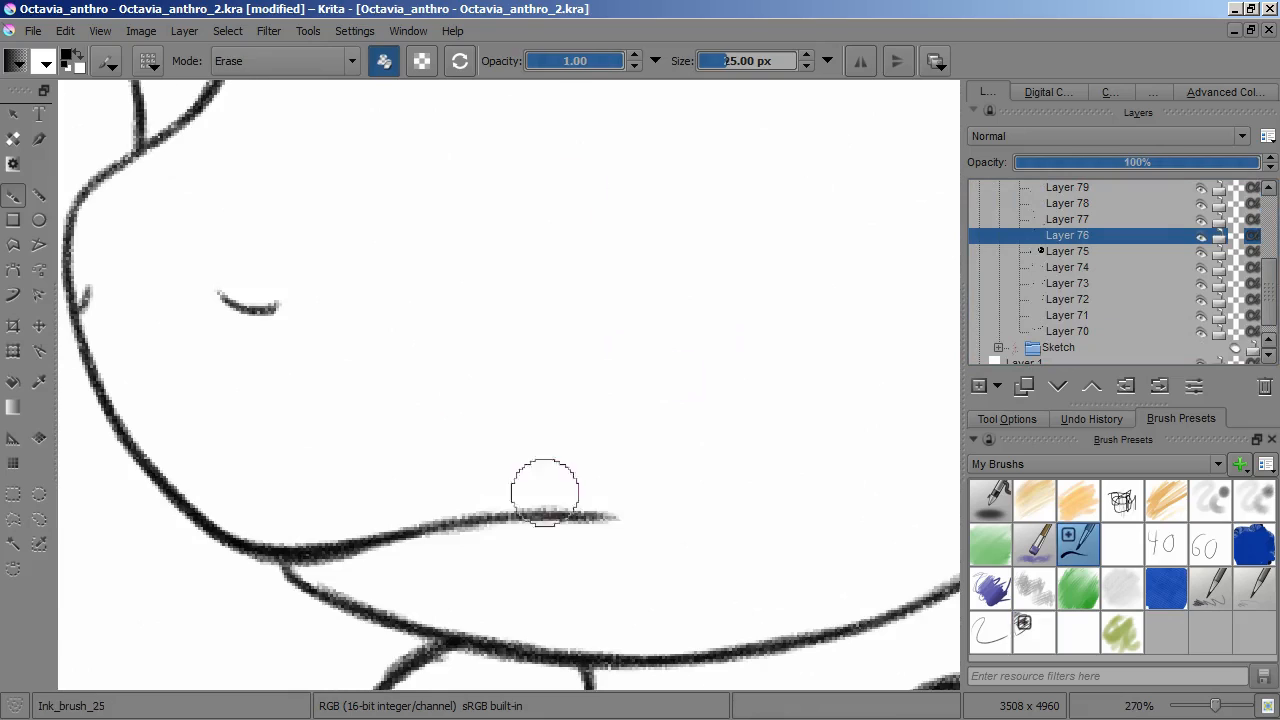
click(1036, 630)
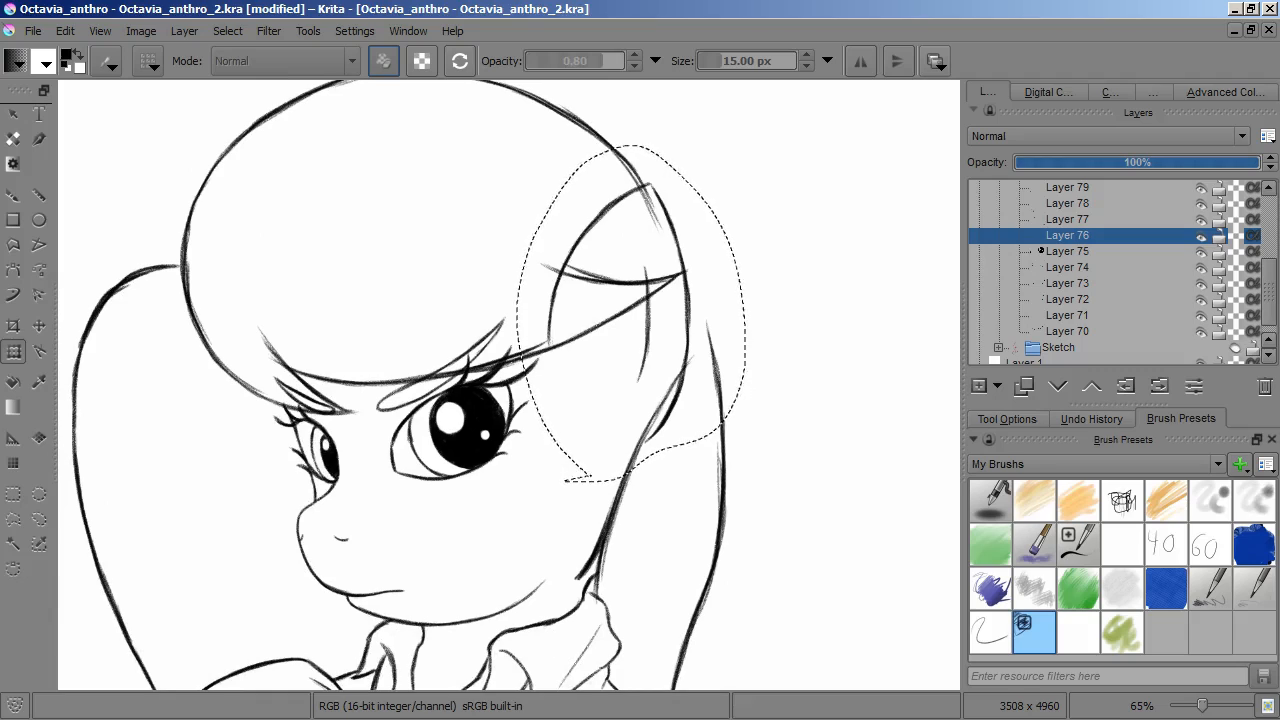
Choose Sketch_brush_02 and make Layer 70 the active drawing layer.
click(1068, 316)
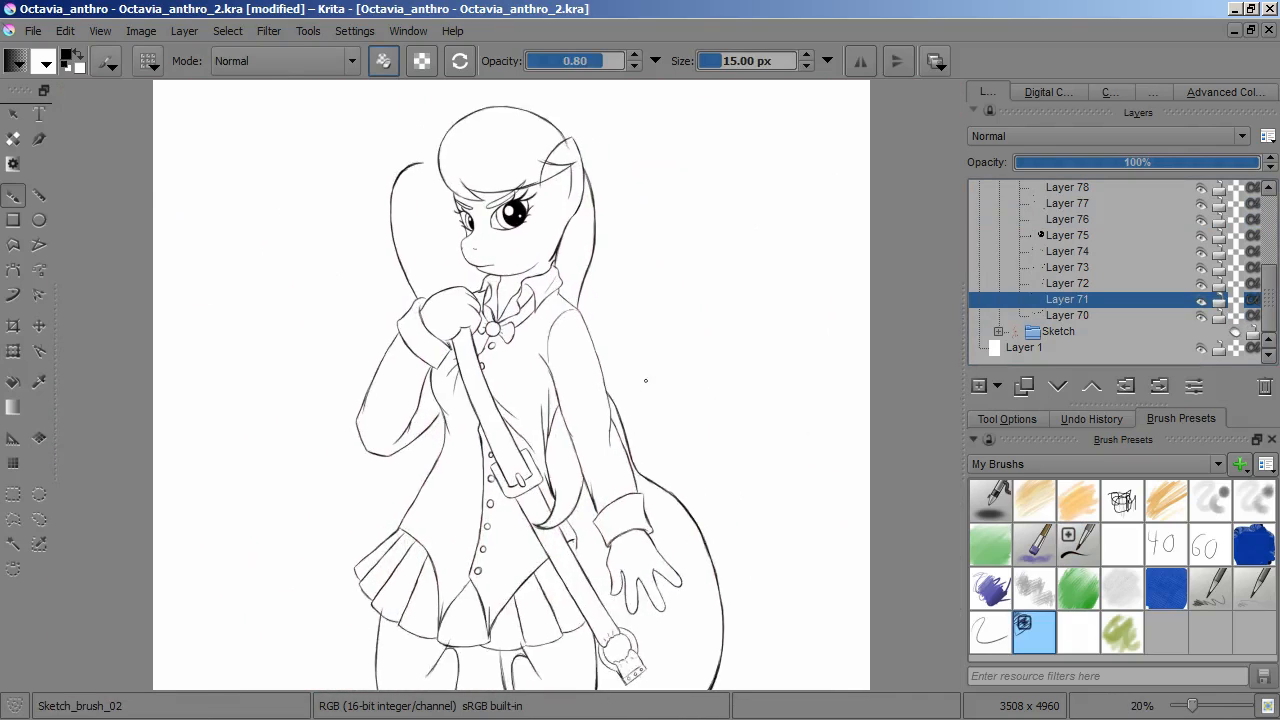
click(1066, 316)
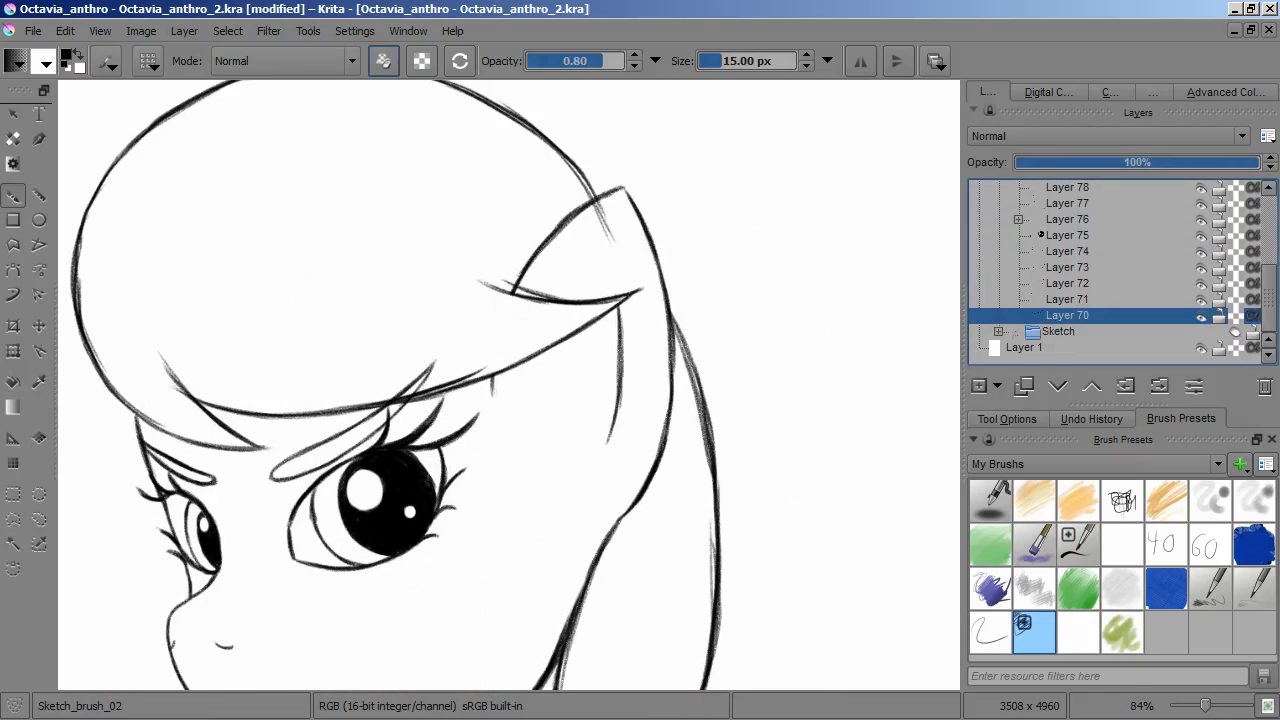